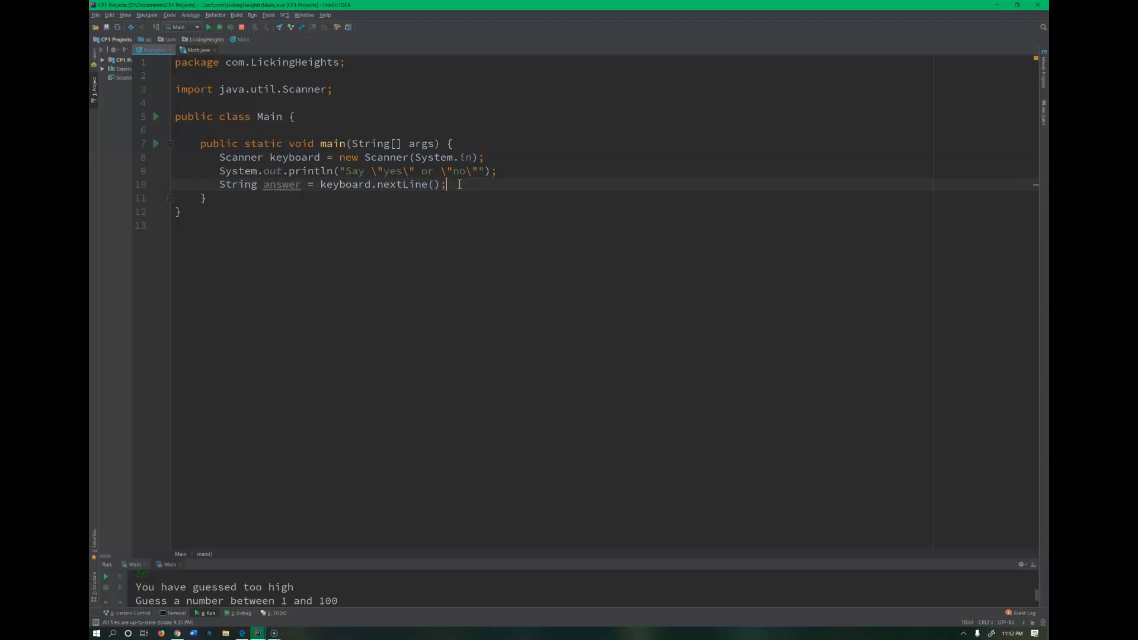
{"action": "mouse_move", "coordinate": [502, 212]}
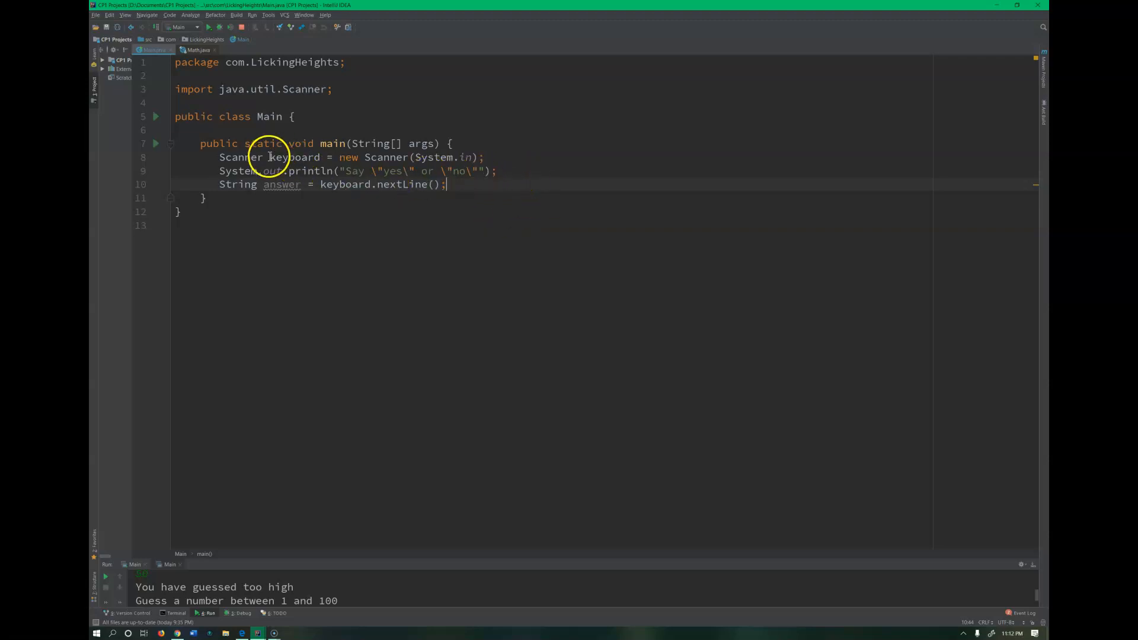
Step: Highlight the Scanner keyboard declaration and the answer-reading statement to explain them
{"action": "left_click_drag", "start_coordinate": [220, 156], "coordinate": [410, 156]}
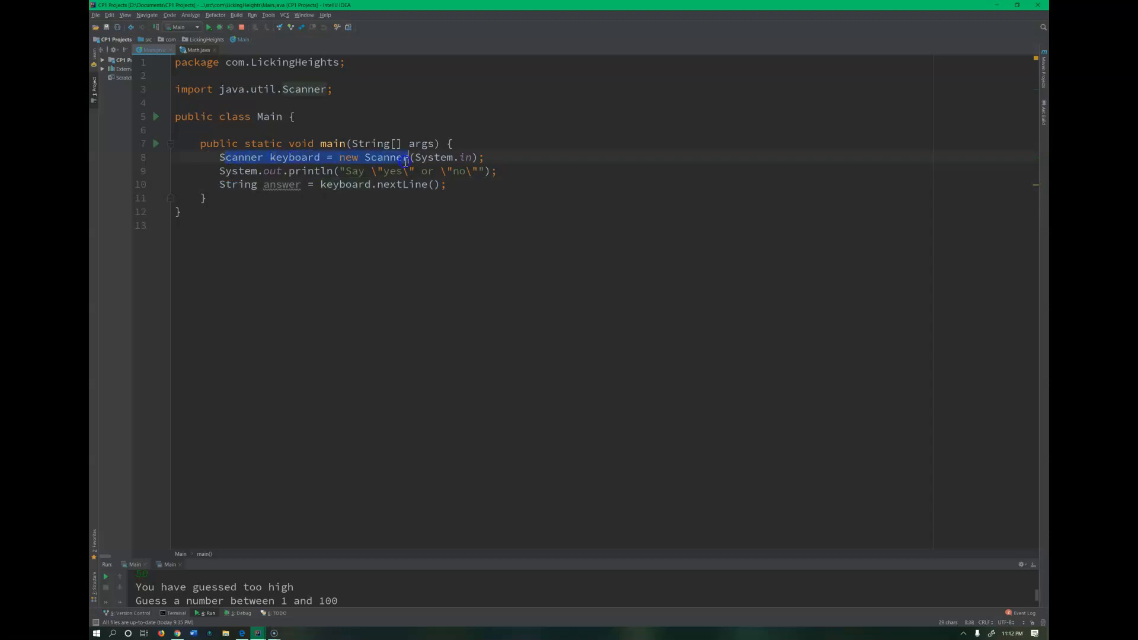
{"action": "left_click_drag", "start_coordinate": [222, 158], "coordinate": [446, 184]}
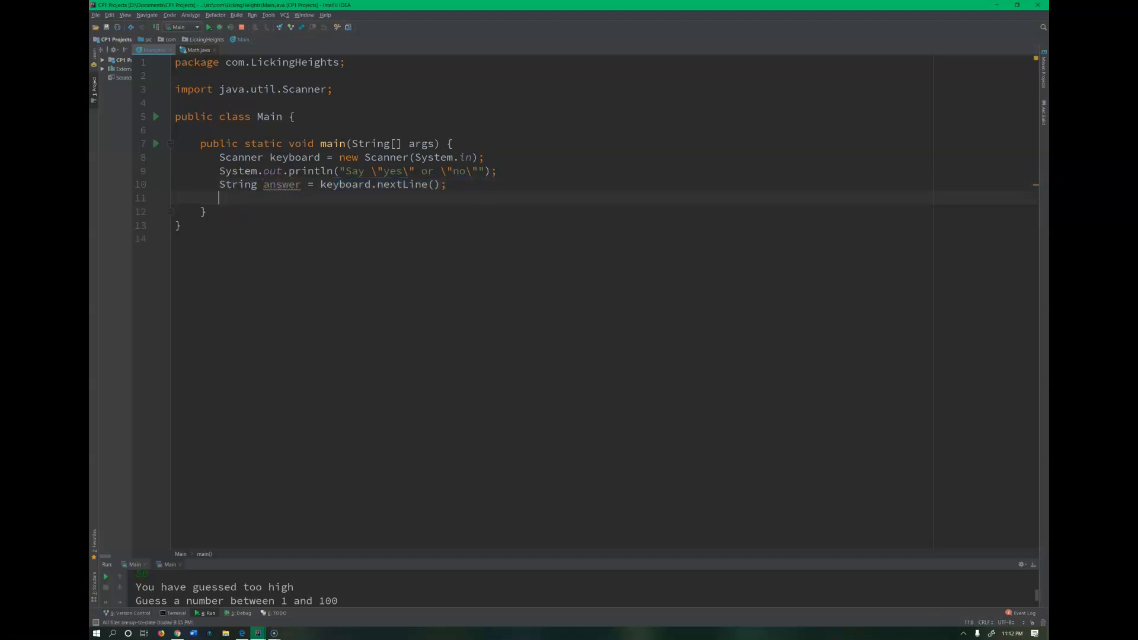
Step: Write if (answer == "yes") printing "This will not print correctly"
{"action": "type", "text": "i"}
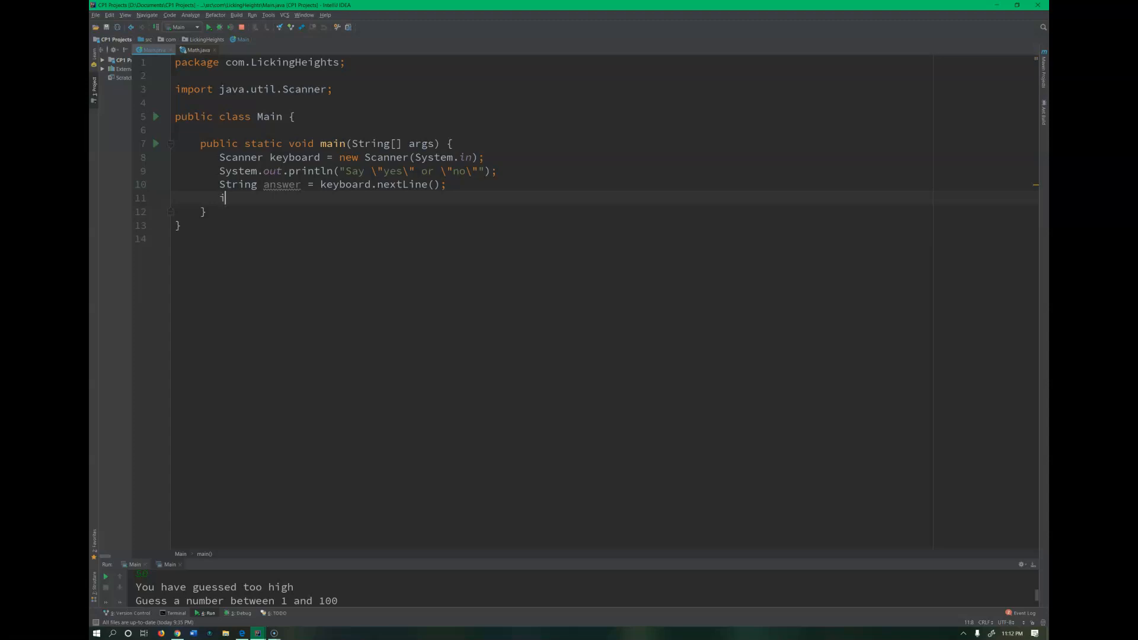
{"action": "type", "text": "f("}
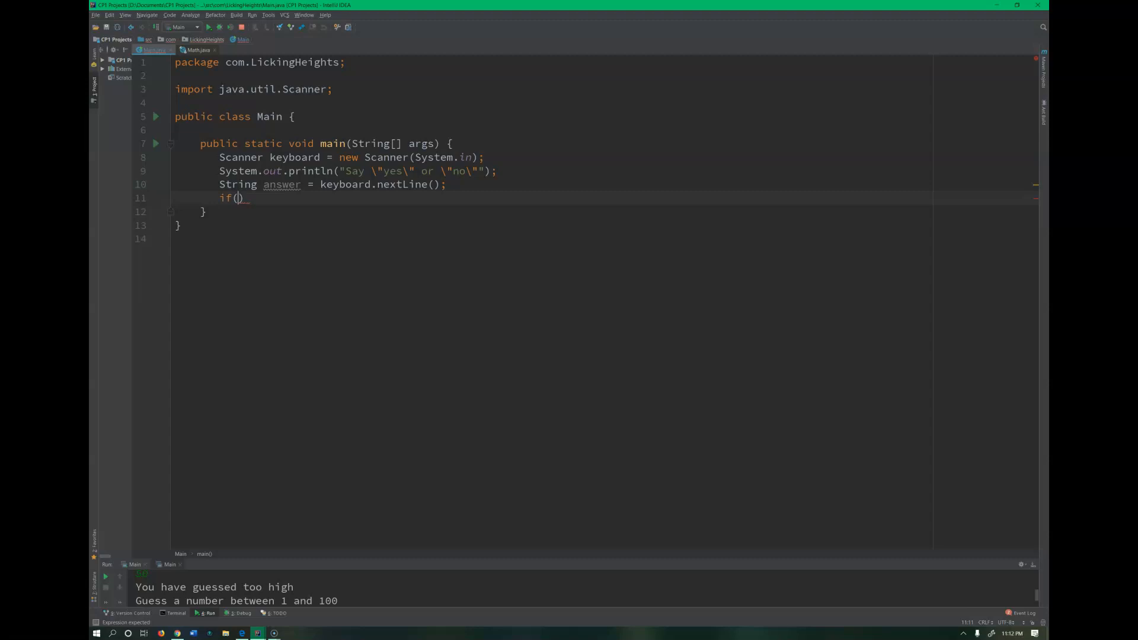
{"action": "type", "text": "answer ="}
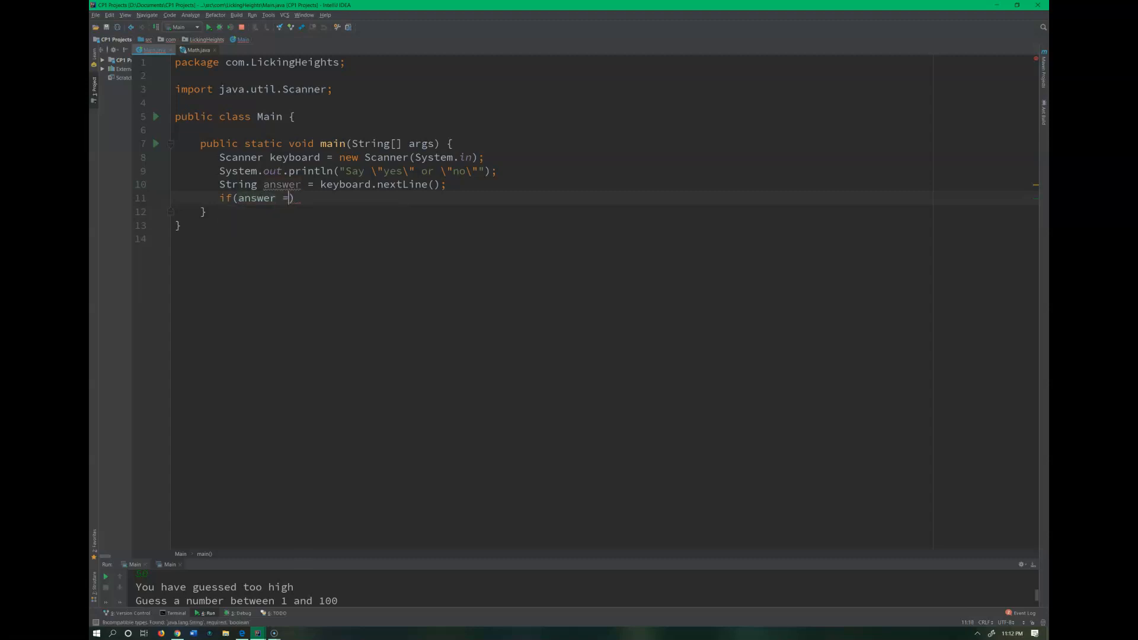
{"action": "type", "text": "= \"\""}
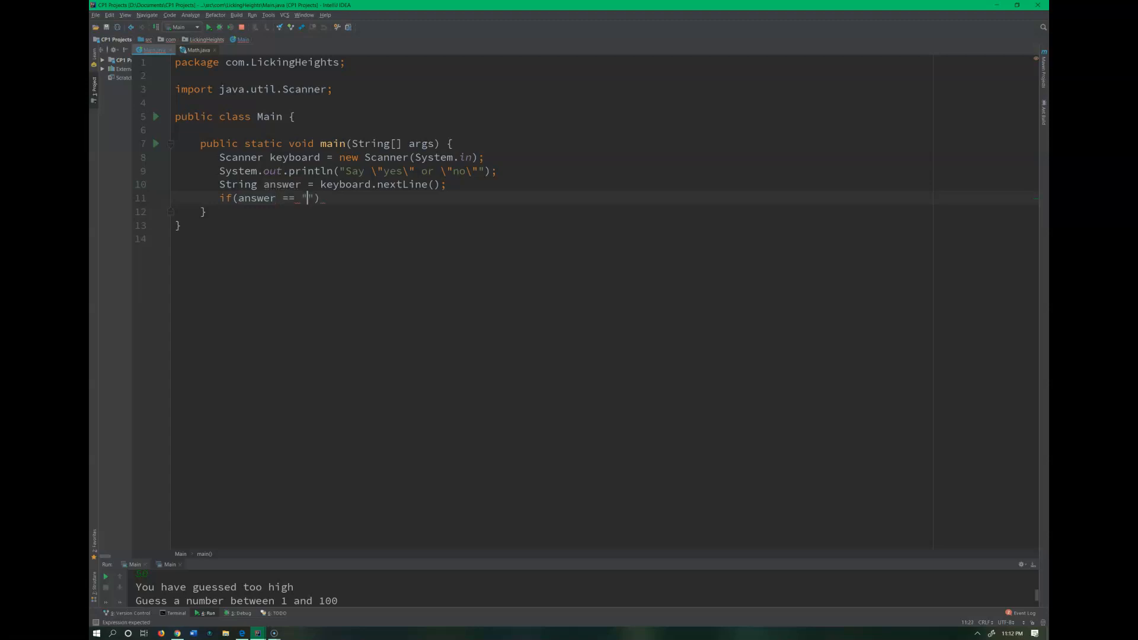
{"action": "type", "text": "yes"}
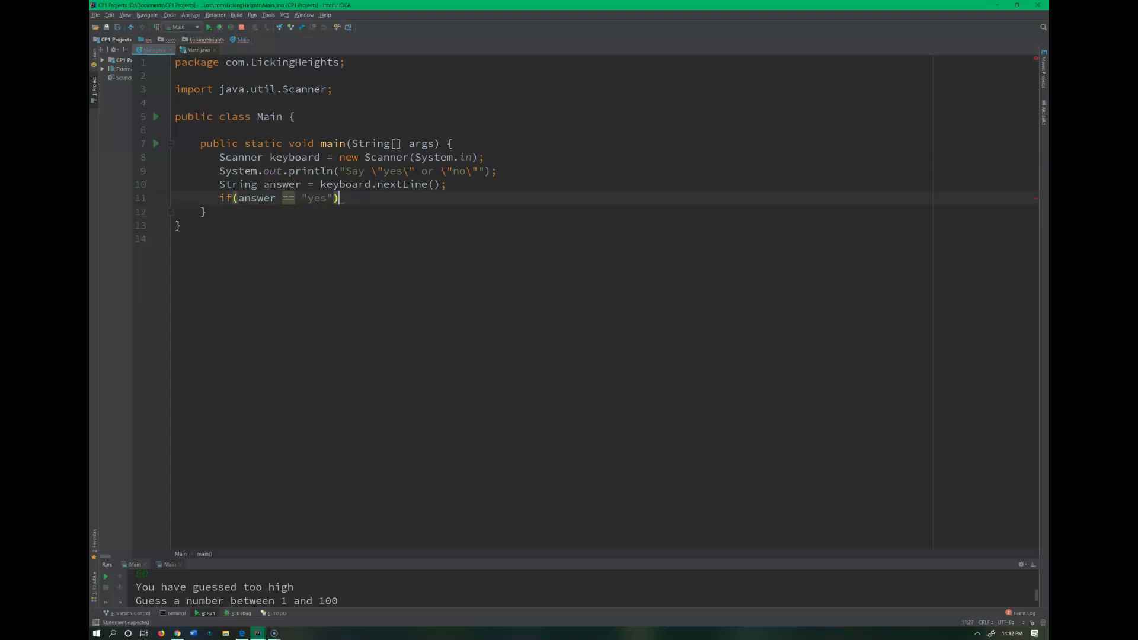
{"action": "type", "text": "{"}
{"action": "type", "text": "System.out.println();"}
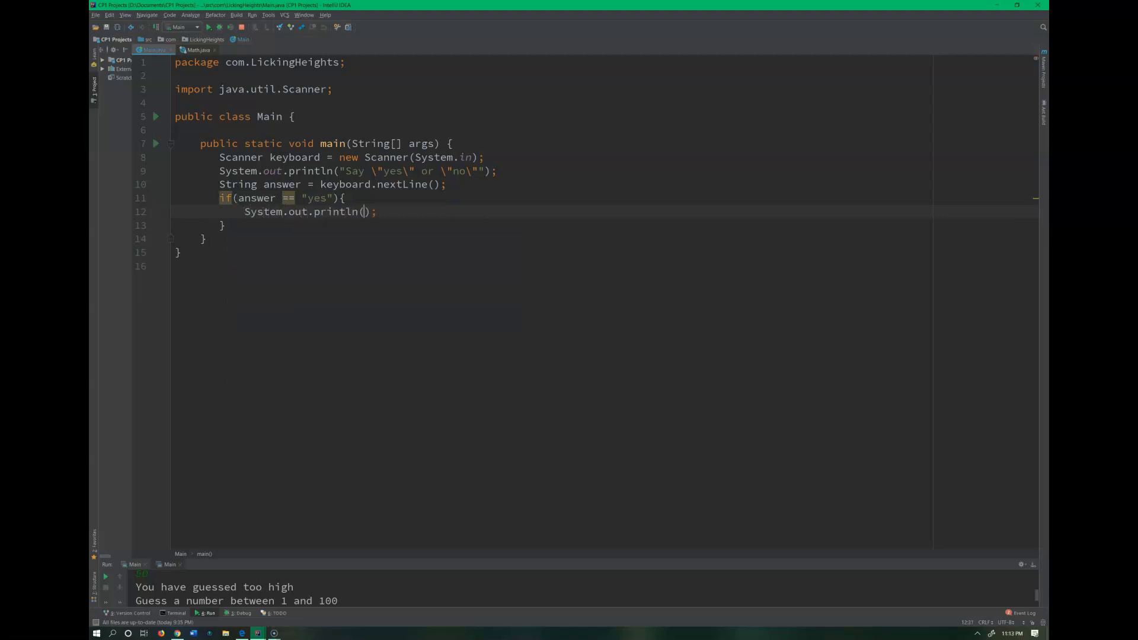
{"action": "type", "text": "\"\""}
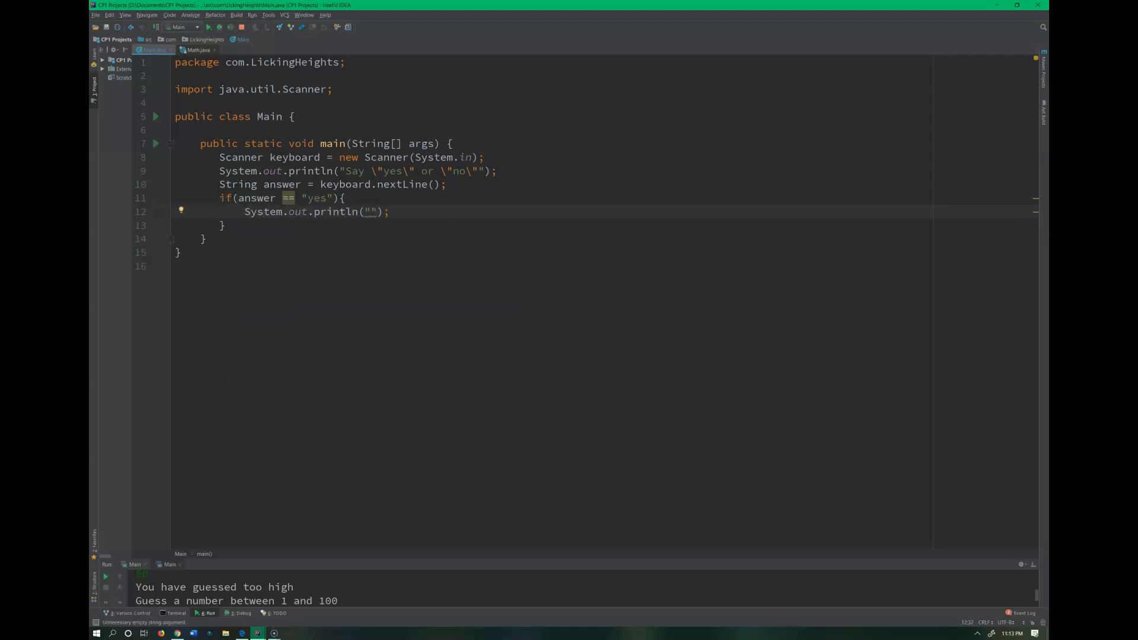
{"action": "type", "text": "This will not print"}
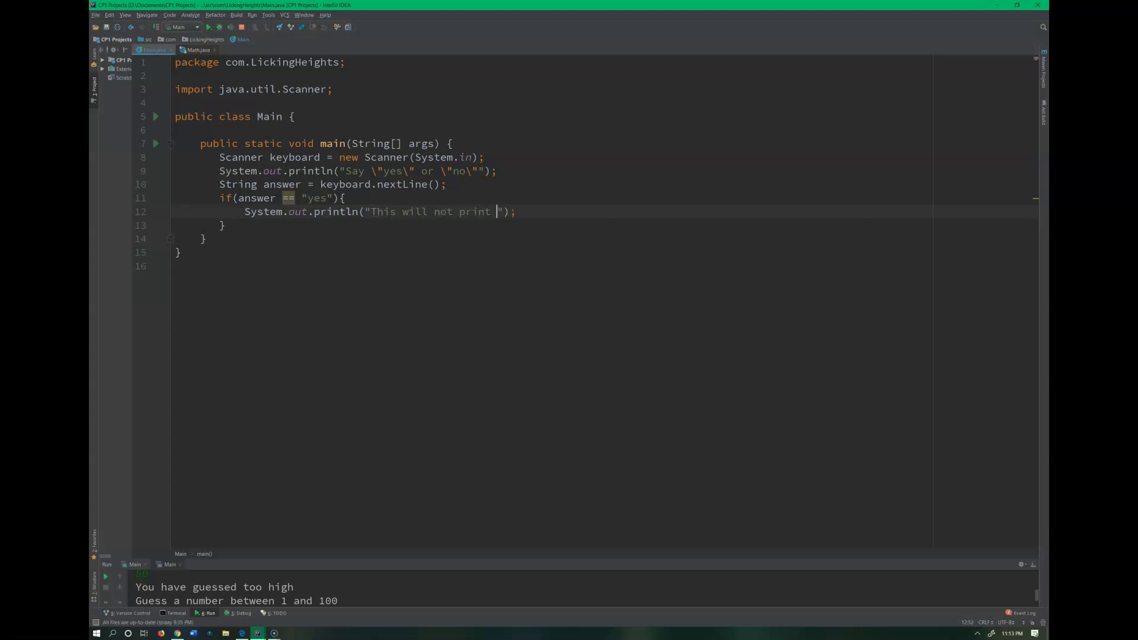
{"action": "type", "text": "correctly"}
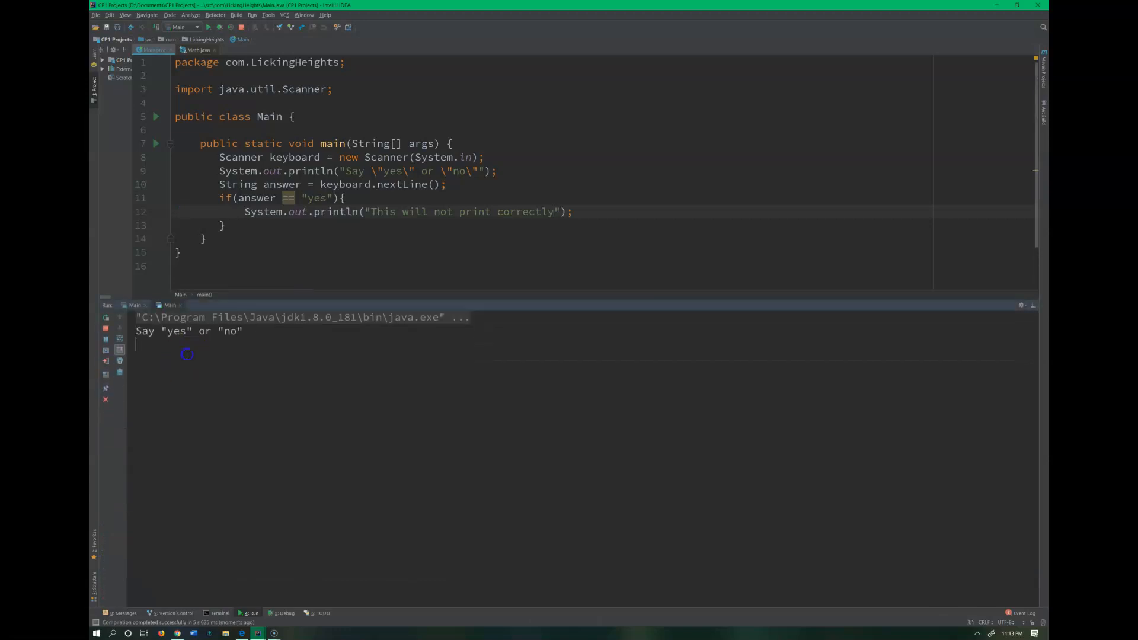
Step: Answer yes in the Run console; the program exits with code 0 printing nothing
{"action": "type", "text": "yes"}
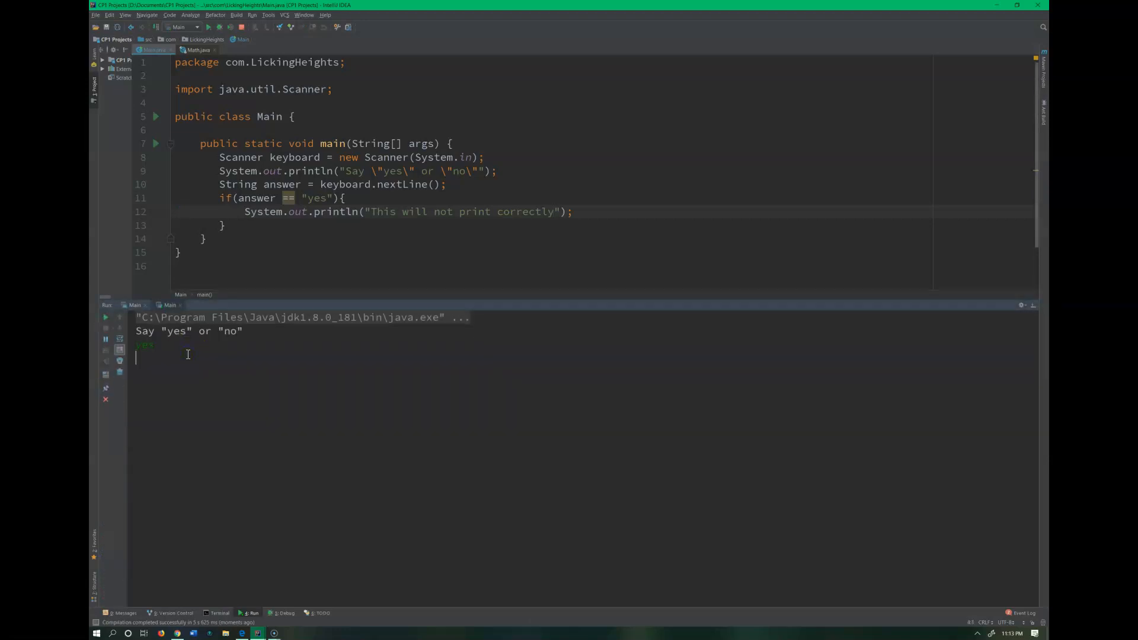
{"action": "key", "text": "enter"}
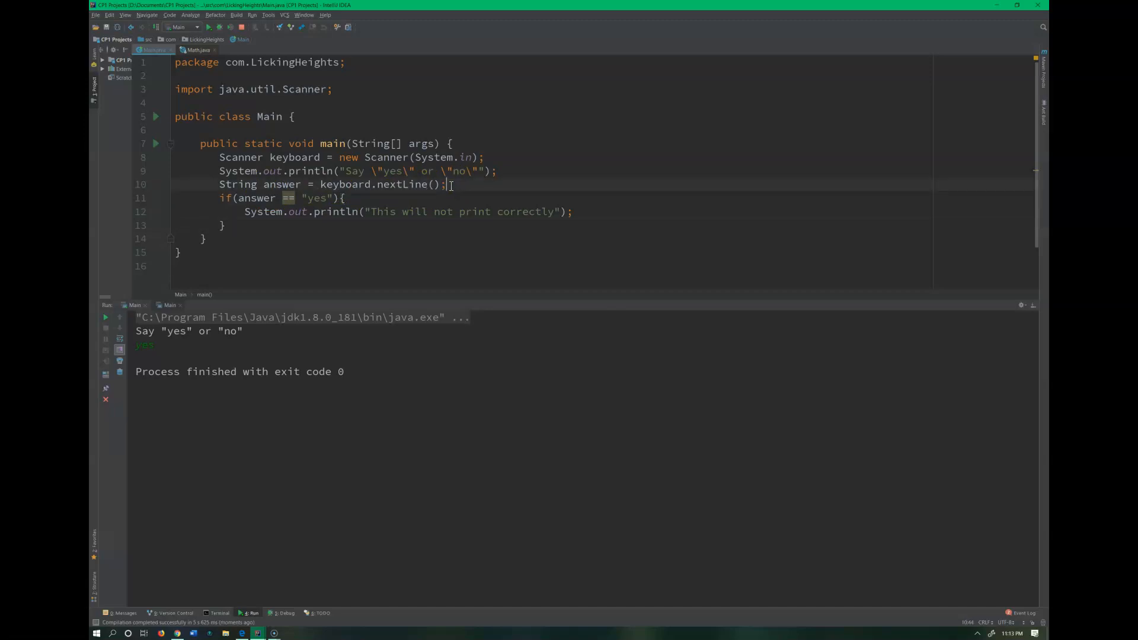
Step: Declare String otherWord = answer; above the if and compare answer == otherWord
{"action": "key", "text": "enter"}
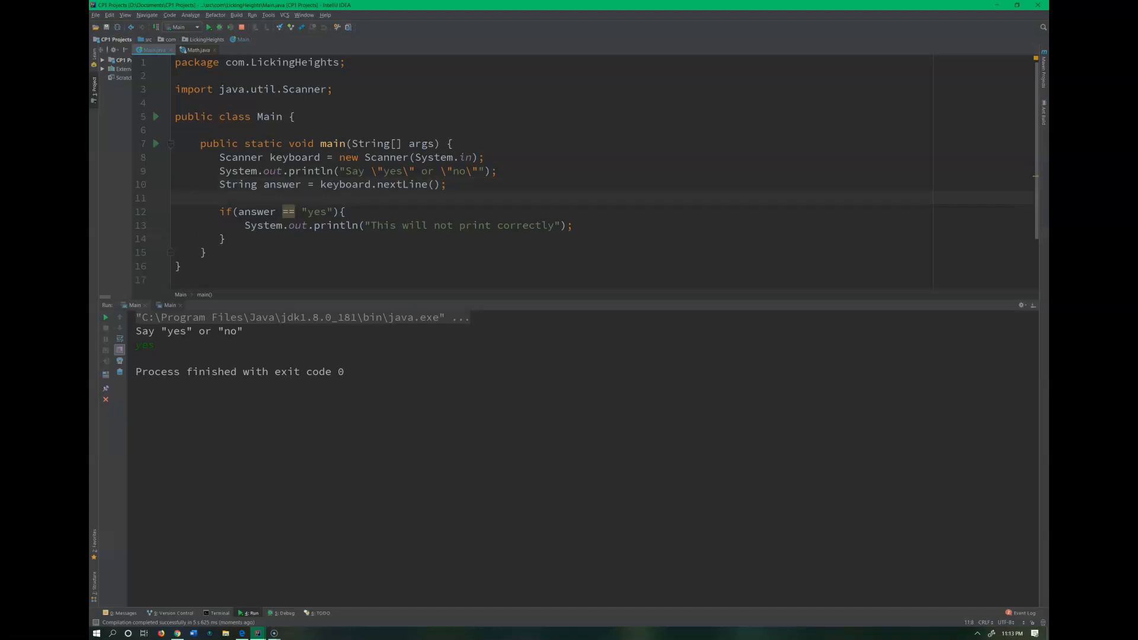
{"action": "type", "text": "String"}
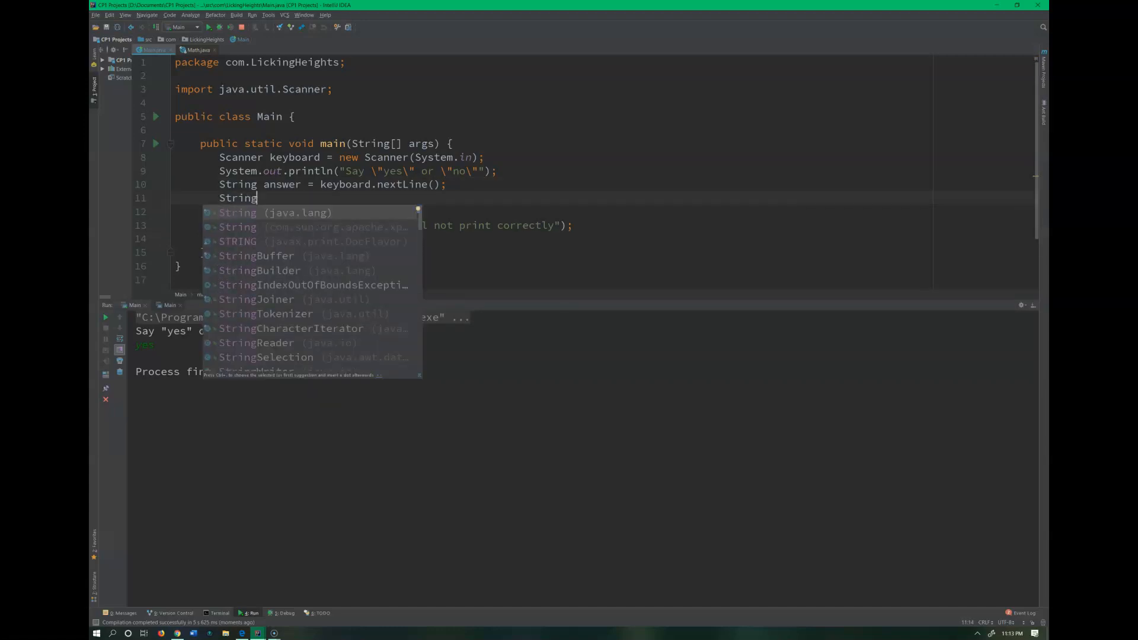
{"action": "type", "text": "ot"}
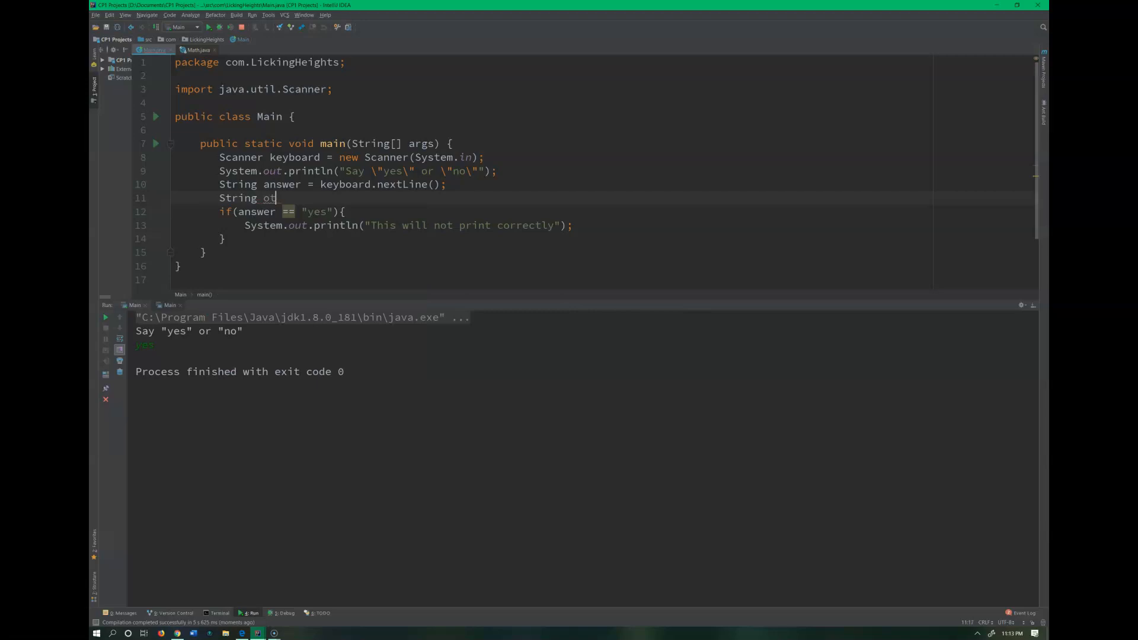
{"action": "type", "text": "herWor"}
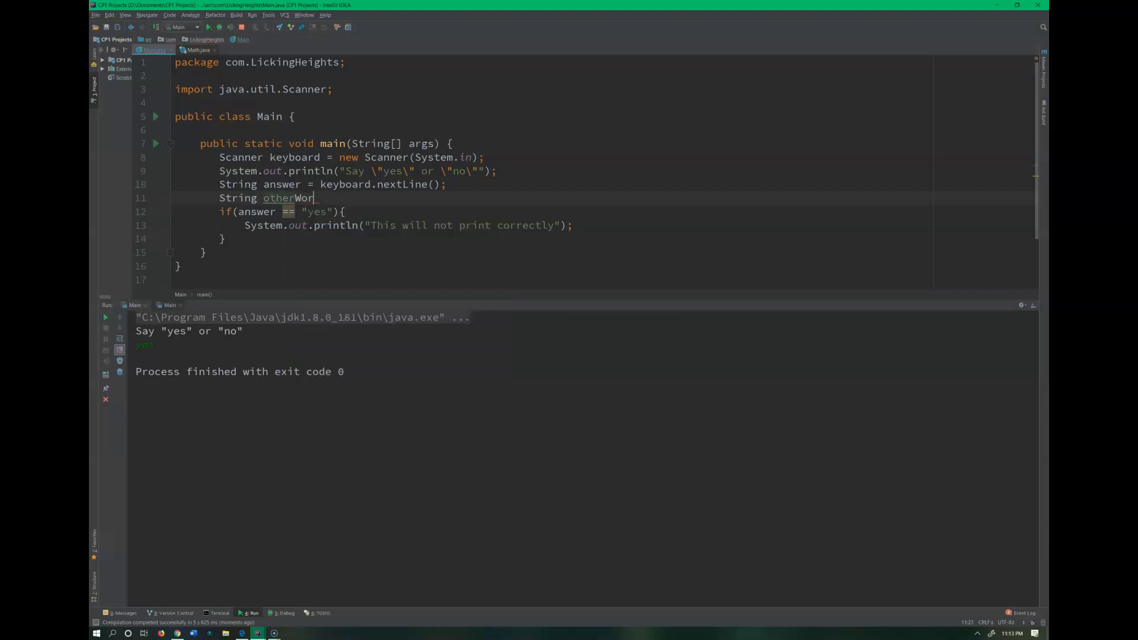
{"action": "type", "text": "d = _answer;"}
{"action": "left_click", "coordinate": [285, 212]}
{"action": "type", "text": "otherWord"}
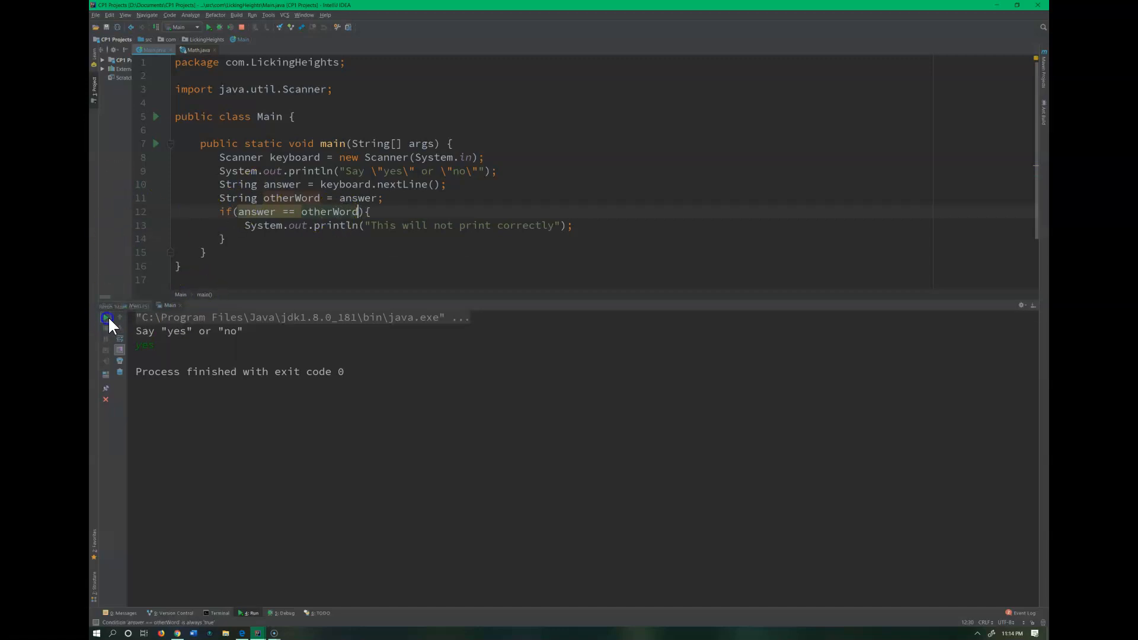
Step: Rerun Main, answer yes, and highlight the printed "This will not print correctly" line
{"action": "left_click", "coordinate": [106, 318]}
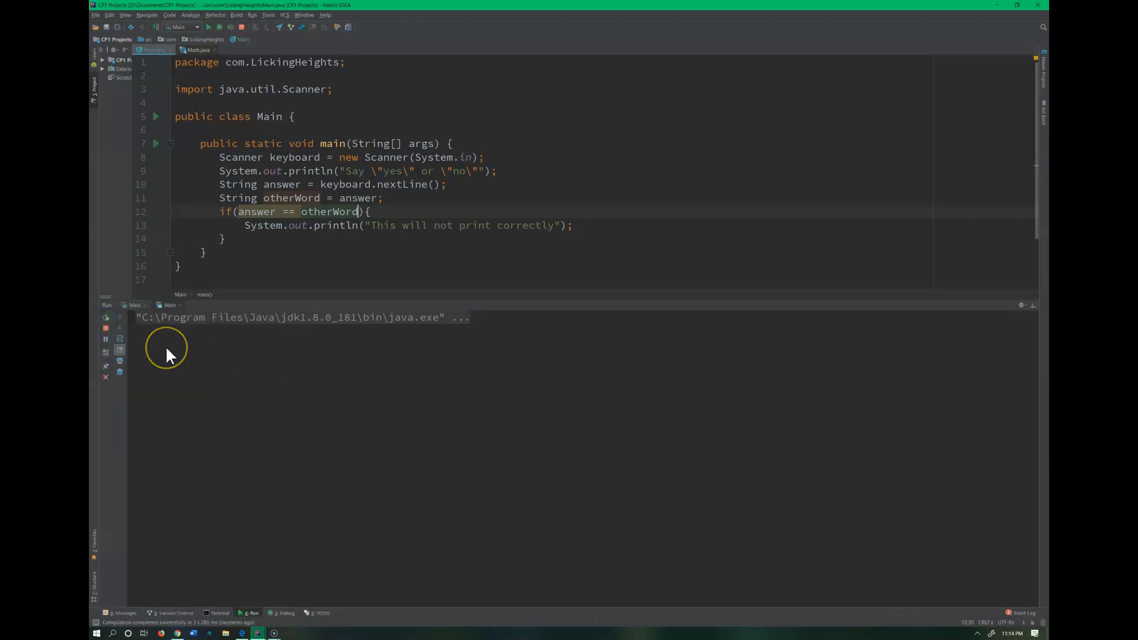
{"action": "type", "text": "yes"}
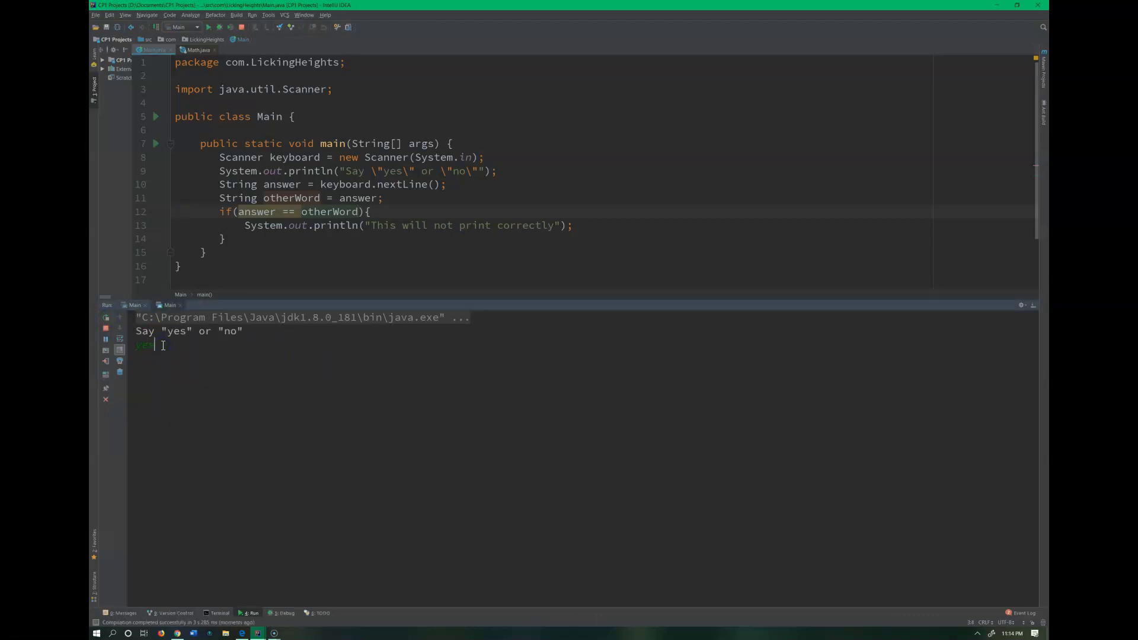
{"action": "key", "text": "Return"}
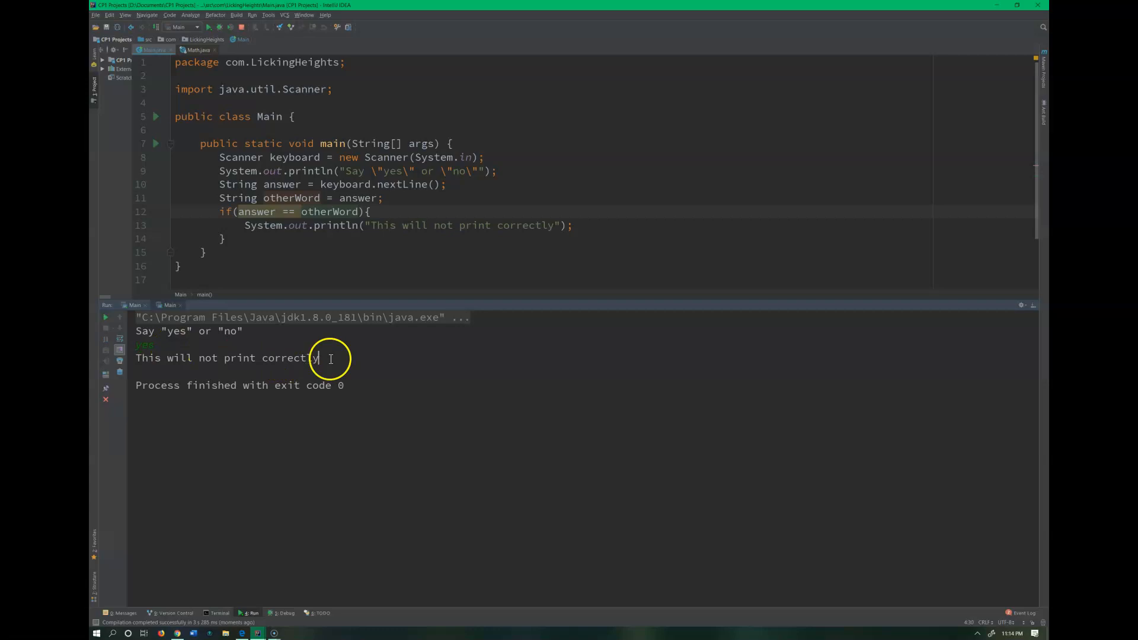
{"action": "double_click", "coordinate": [227, 357]}
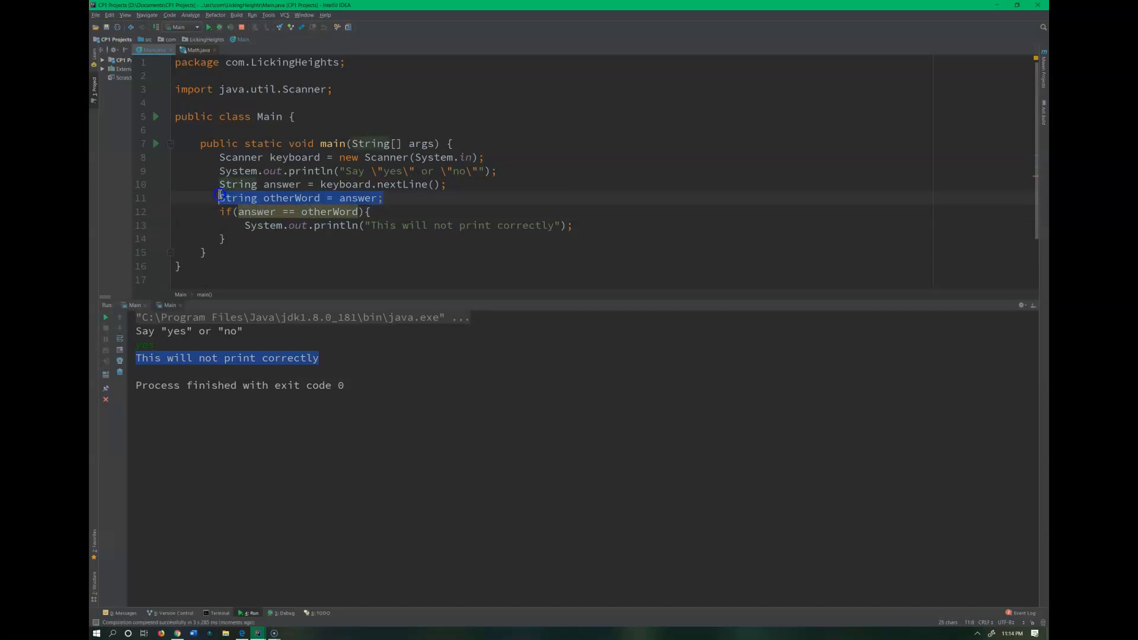
Step: Drop the otherWord line, rewrite the condition as answer.equals("yes"), and run main
{"action": "key", "text": "Delete"}
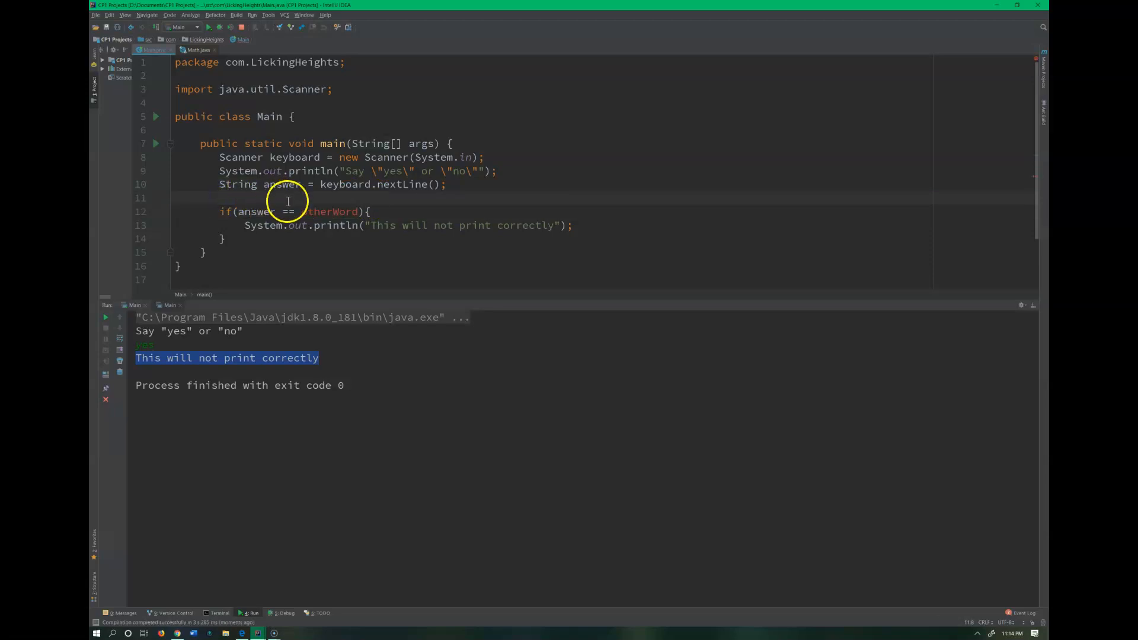
{"action": "left_click_drag", "start_coordinate": [281, 211], "coordinate": [356, 211]}
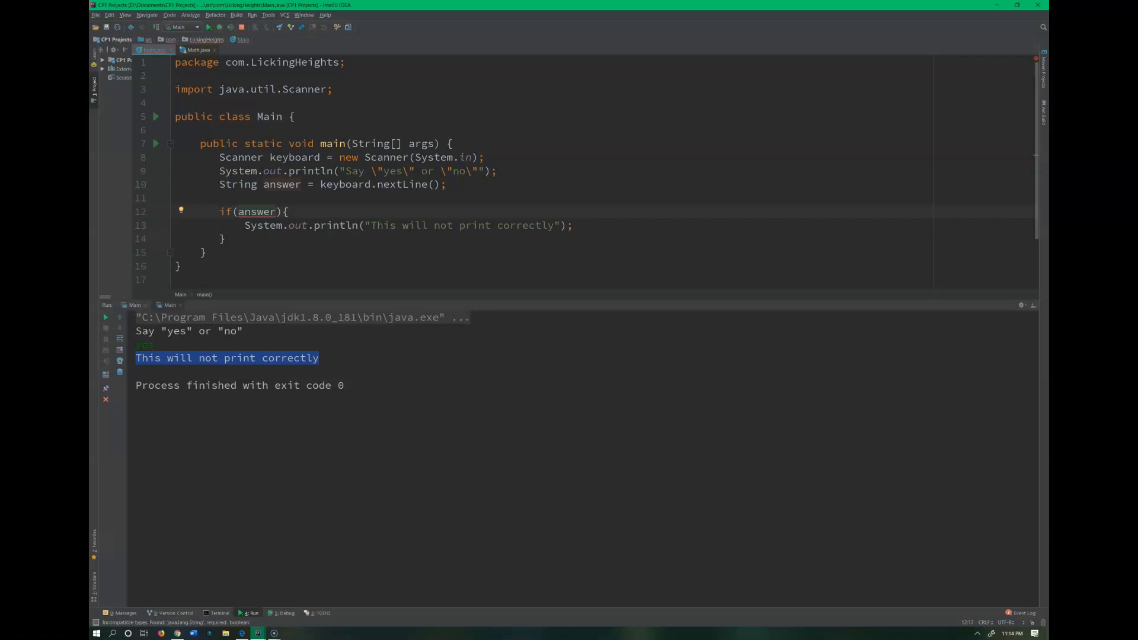
{"action": "type", "text": "."}
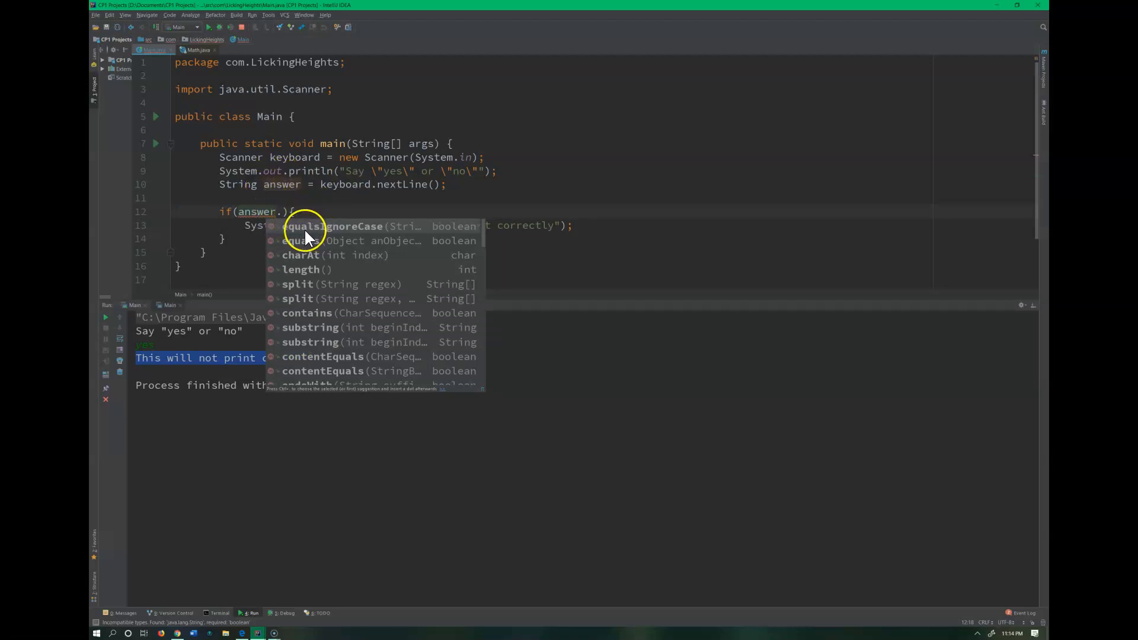
{"action": "mouse_move", "coordinate": [304, 353]}
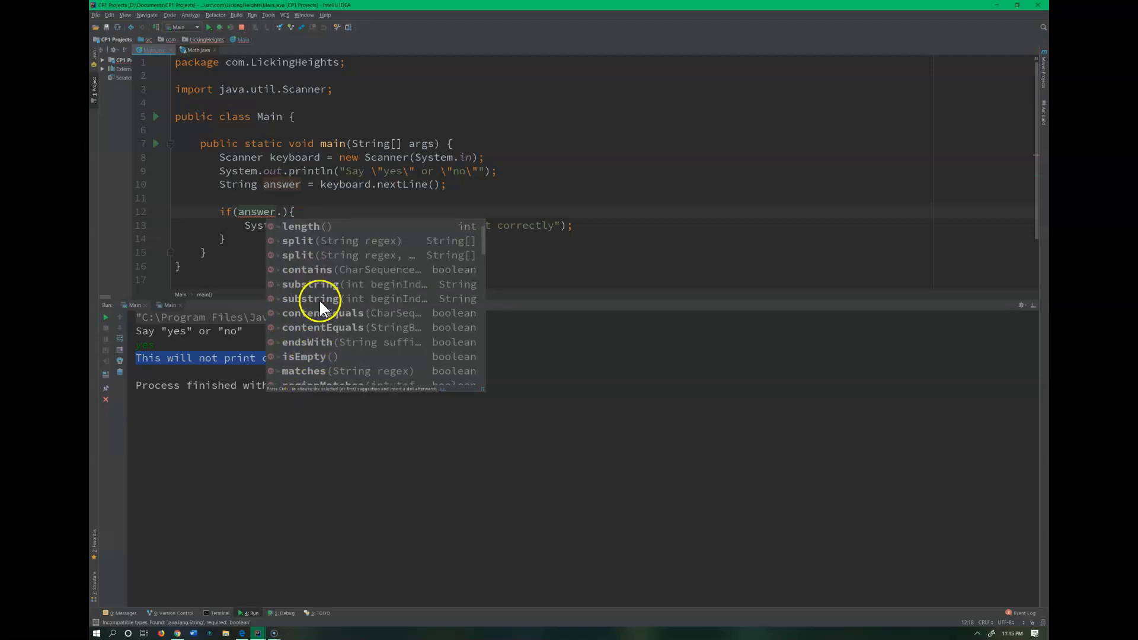
{"action": "scroll", "scroll_direction": "down", "scroll_amount": 3}
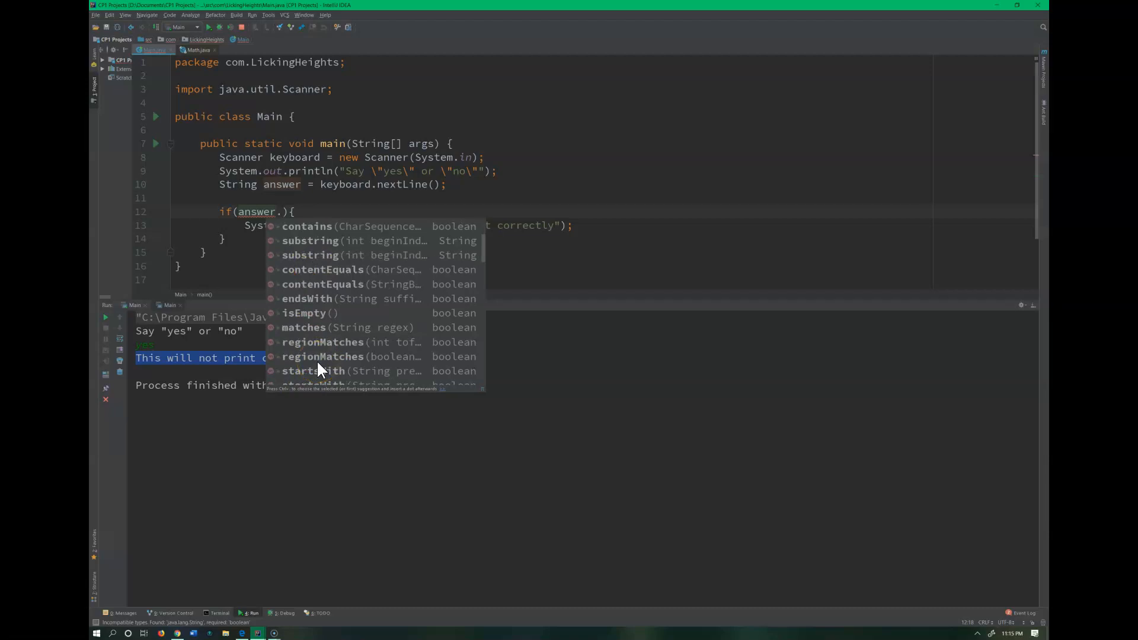
{"action": "mouse_move", "coordinate": [320, 372]}
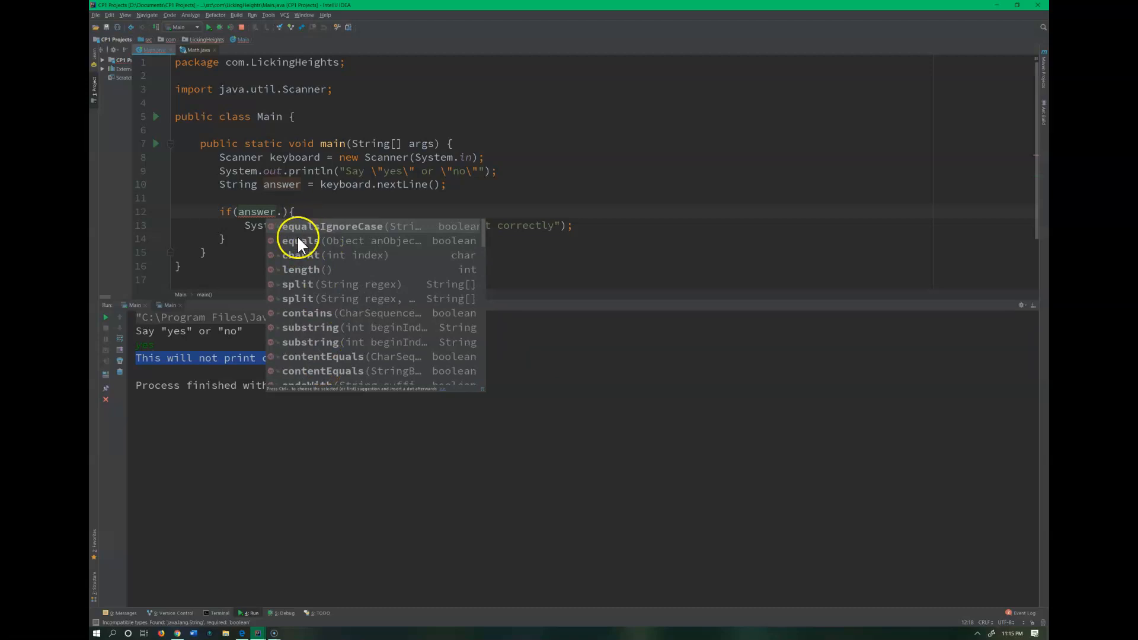
{"action": "mouse_move", "coordinate": [297, 241]}
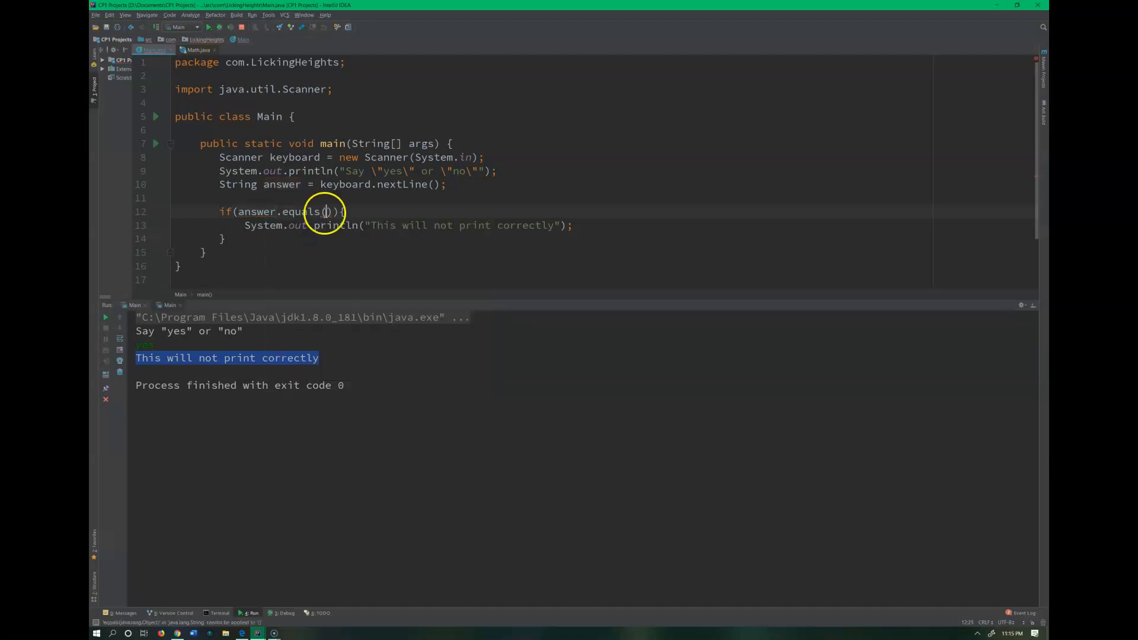
{"action": "type", "text": "\"\""}
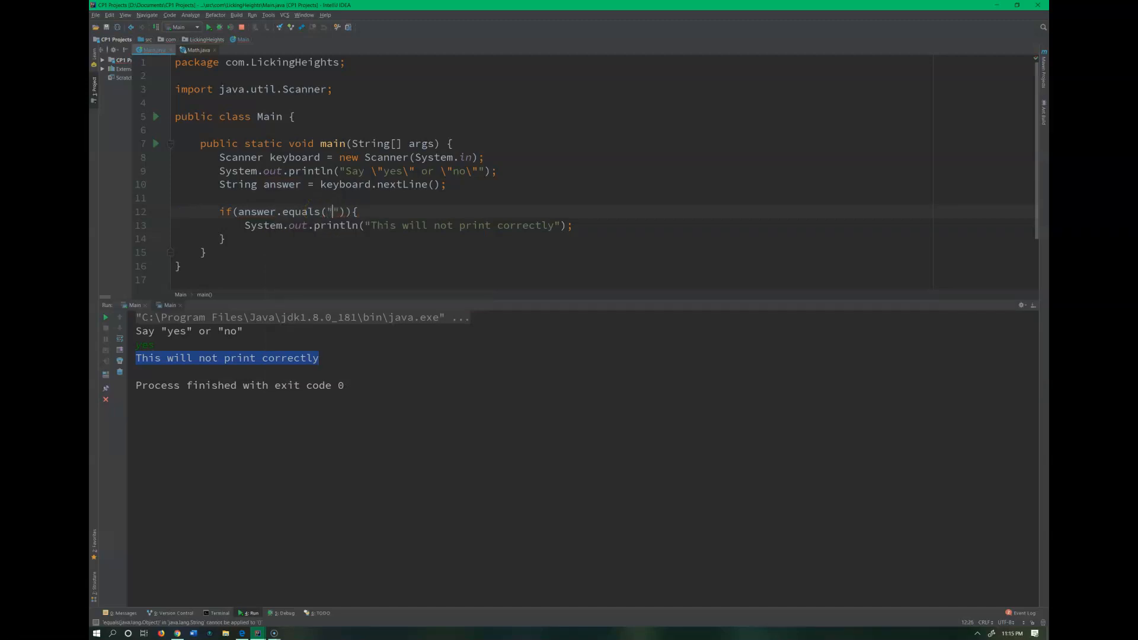
{"action": "type", "text": "yes"}
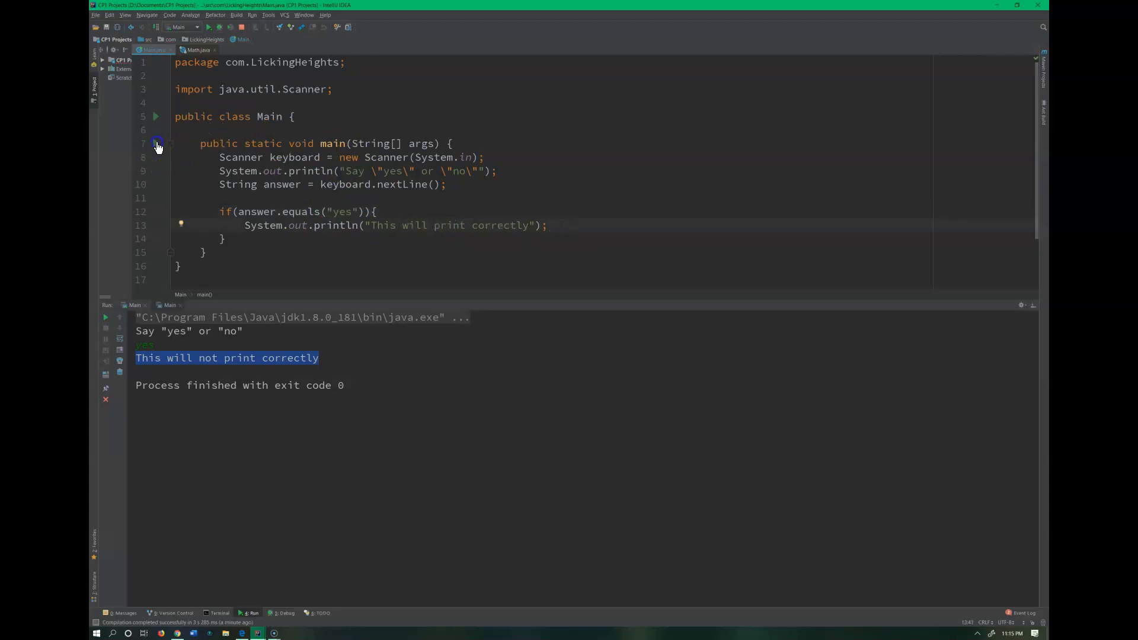
{"action": "left_click", "coordinate": [155, 143]}
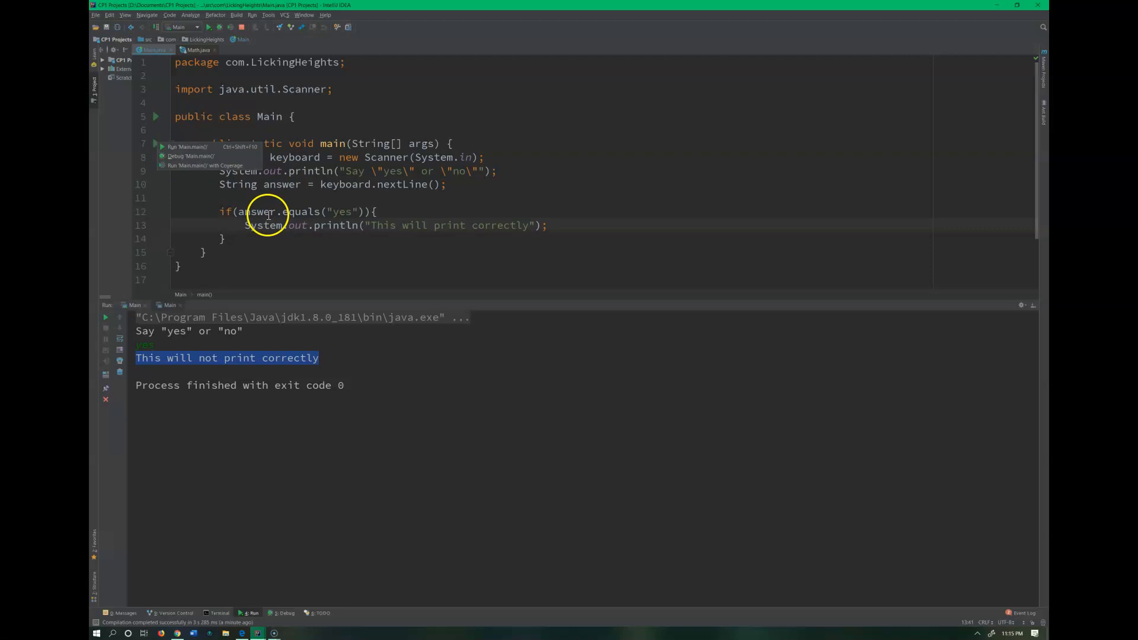
{"action": "mouse_move", "coordinate": [340, 206]}
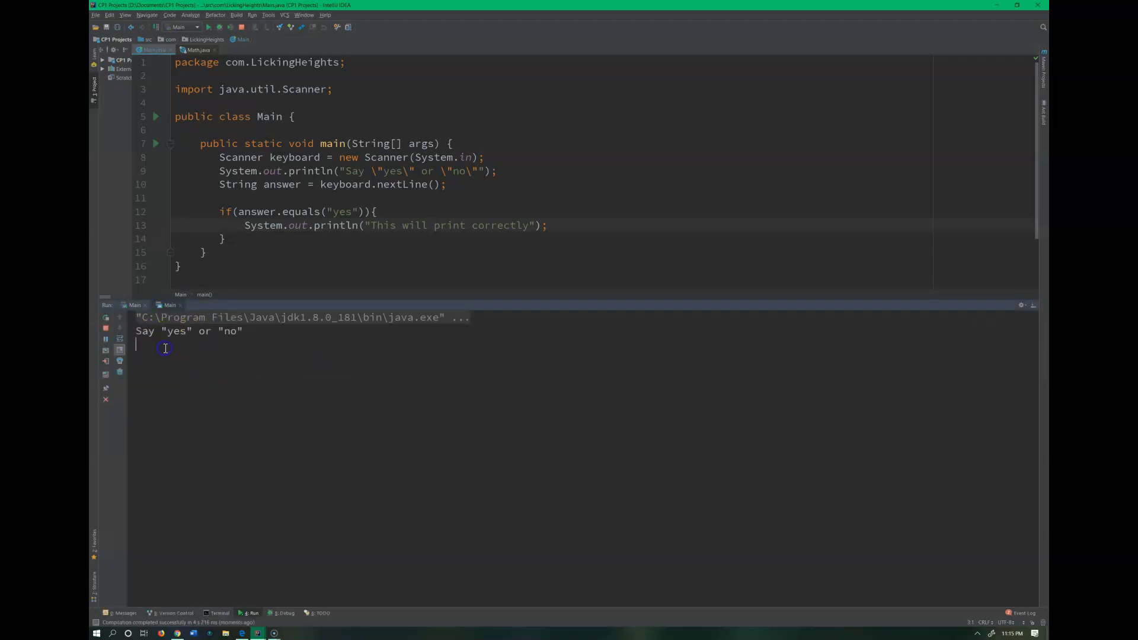
Step: Enter Yes as the answer, see no output, and place the caret after nextLine
{"action": "type", "text": "yes"}
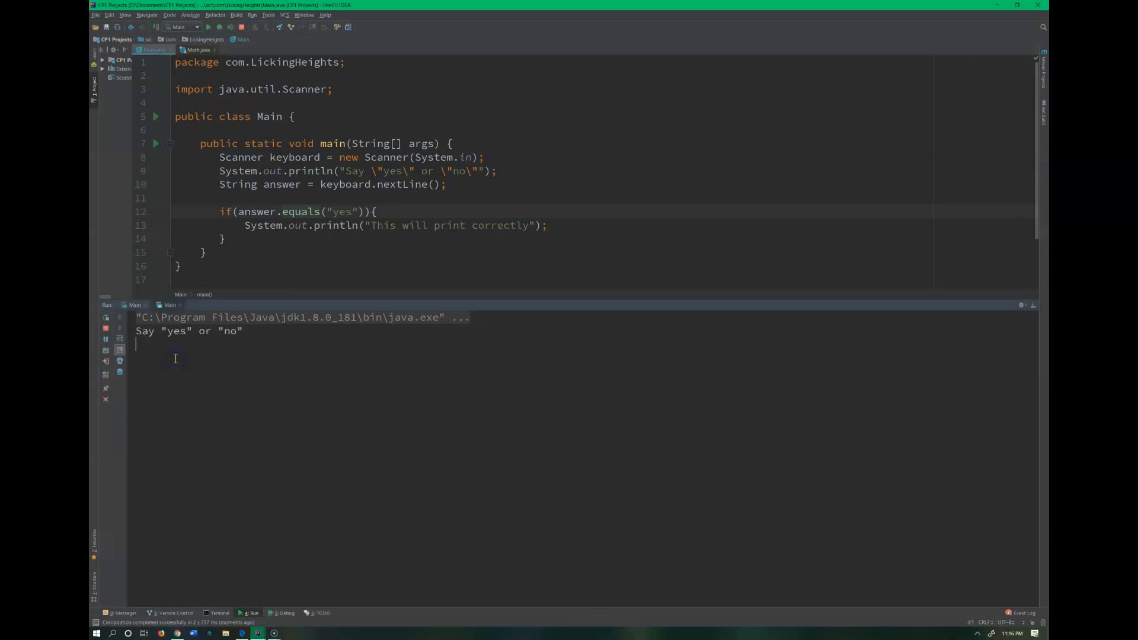
{"action": "type", "text": "Yes"}
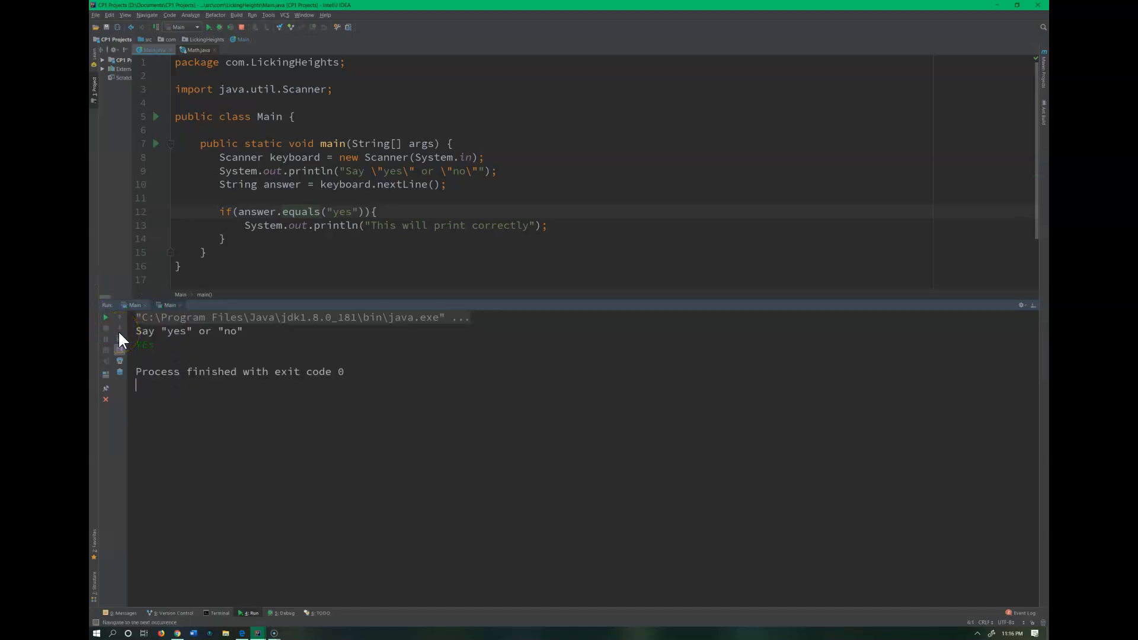
{"action": "double_click", "coordinate": [337, 211]}
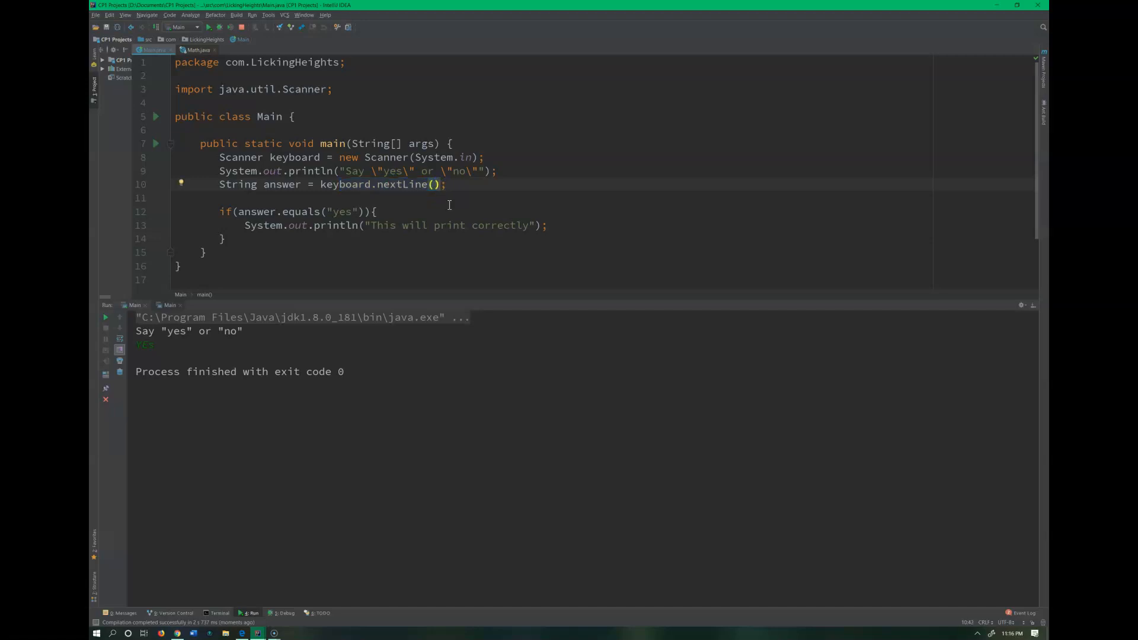
Step: Switch equals to equalsIgnoreCase via code completion, keeping "yes" as the argument
{"action": "type", "text": "."}
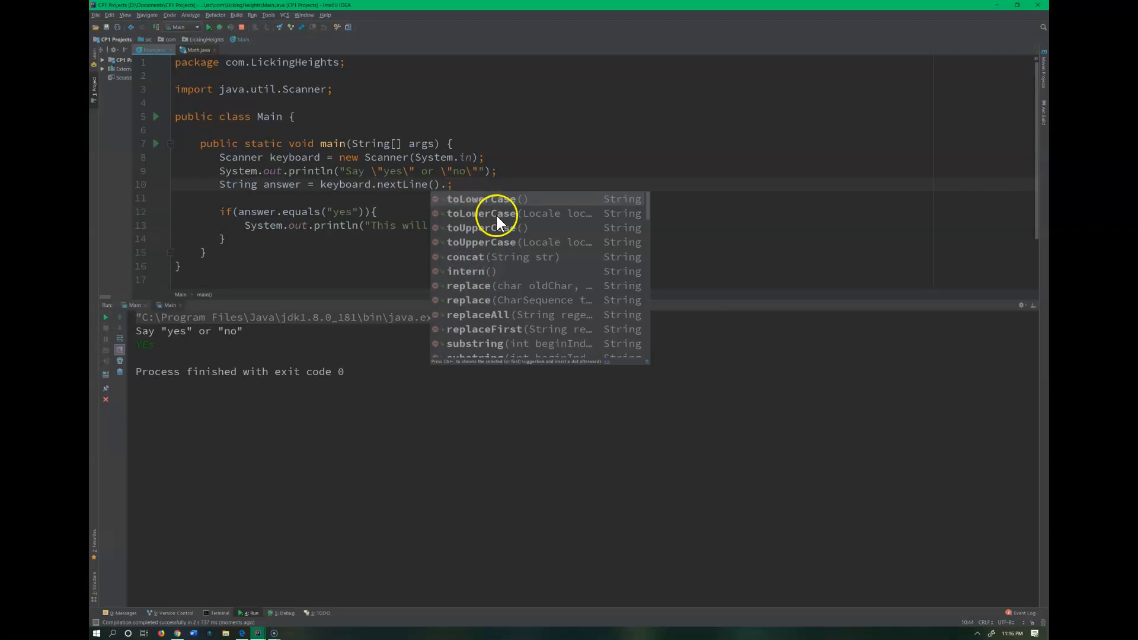
{"action": "mouse_move", "coordinate": [403, 205]}
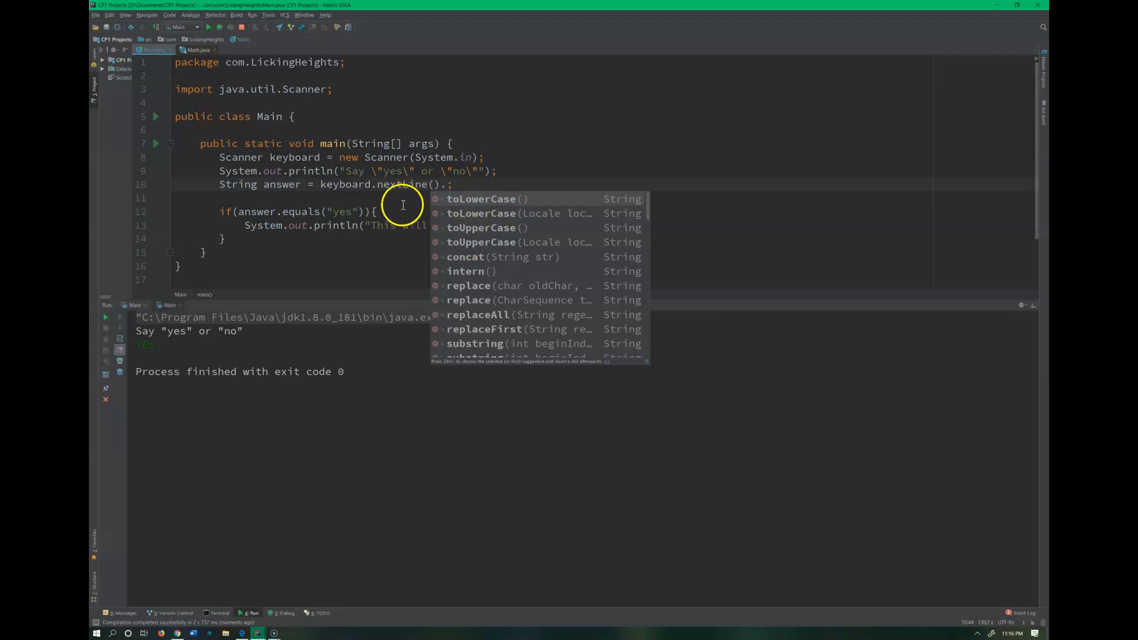
{"action": "key", "text": "Escape"}
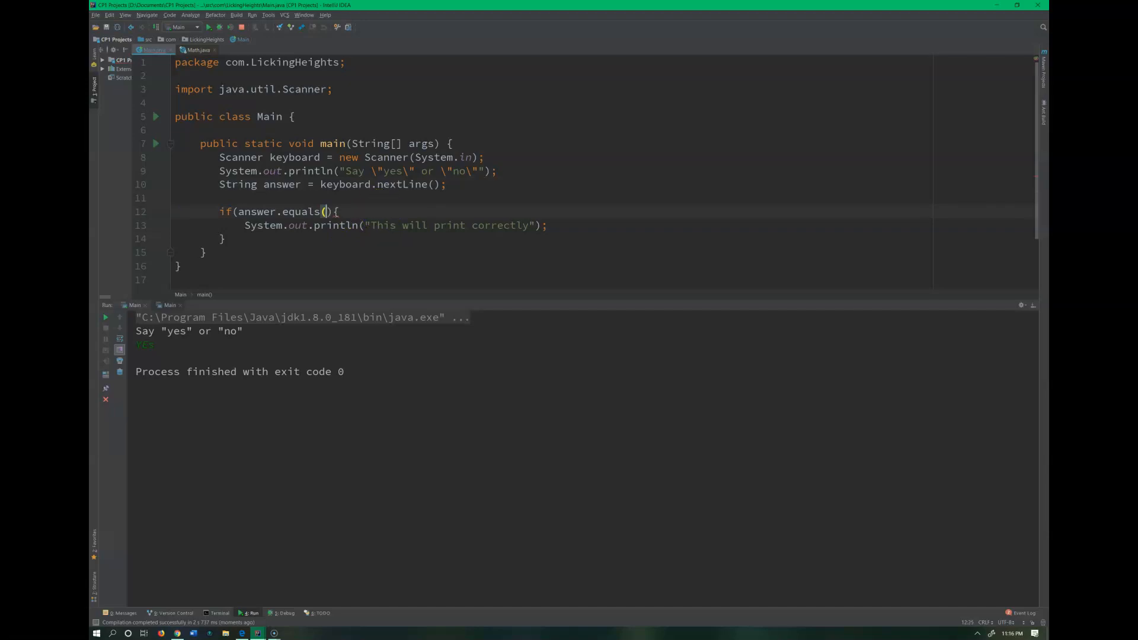
{"action": "type", "text": "."}
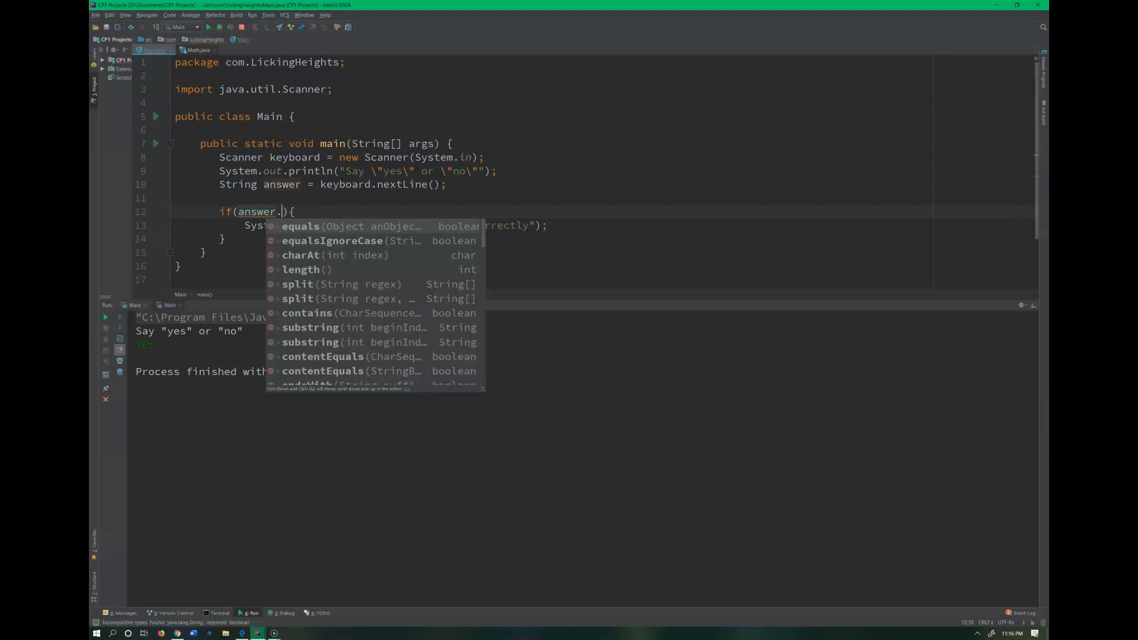
{"action": "key", "text": "Down"}
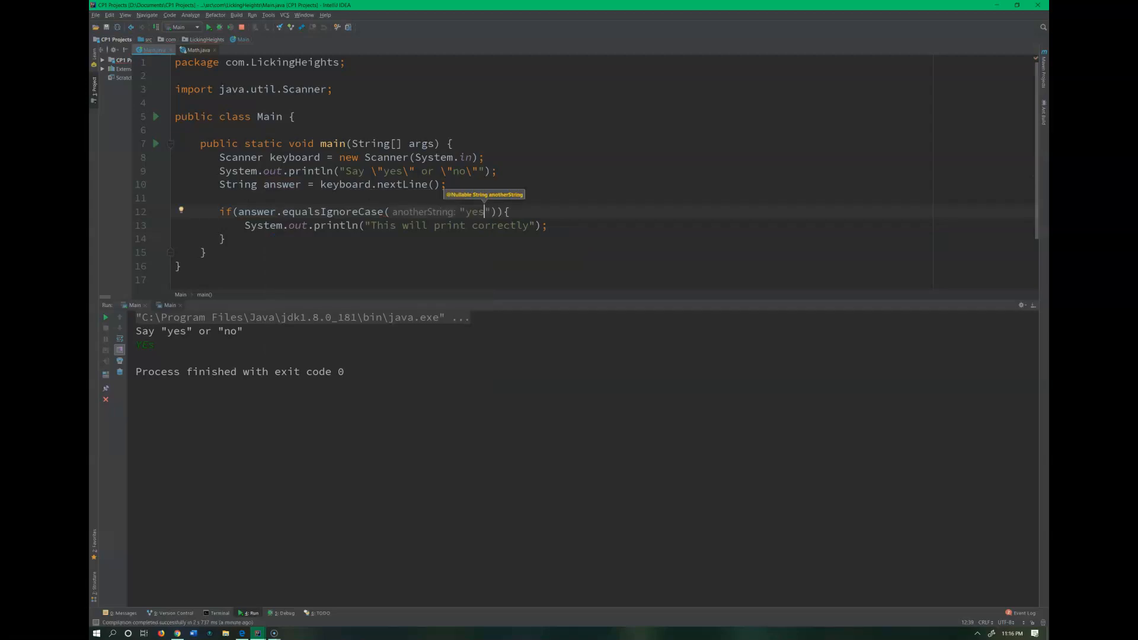
{"action": "mouse_move", "coordinate": [372, 198]}
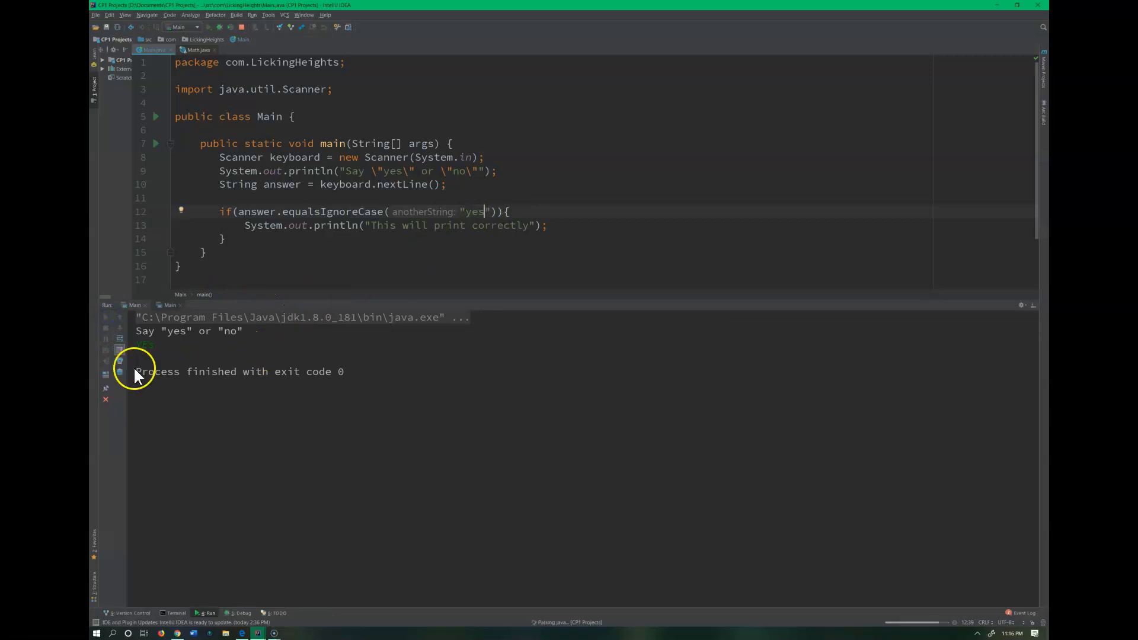
{"action": "mouse_move", "coordinate": [166, 353]}
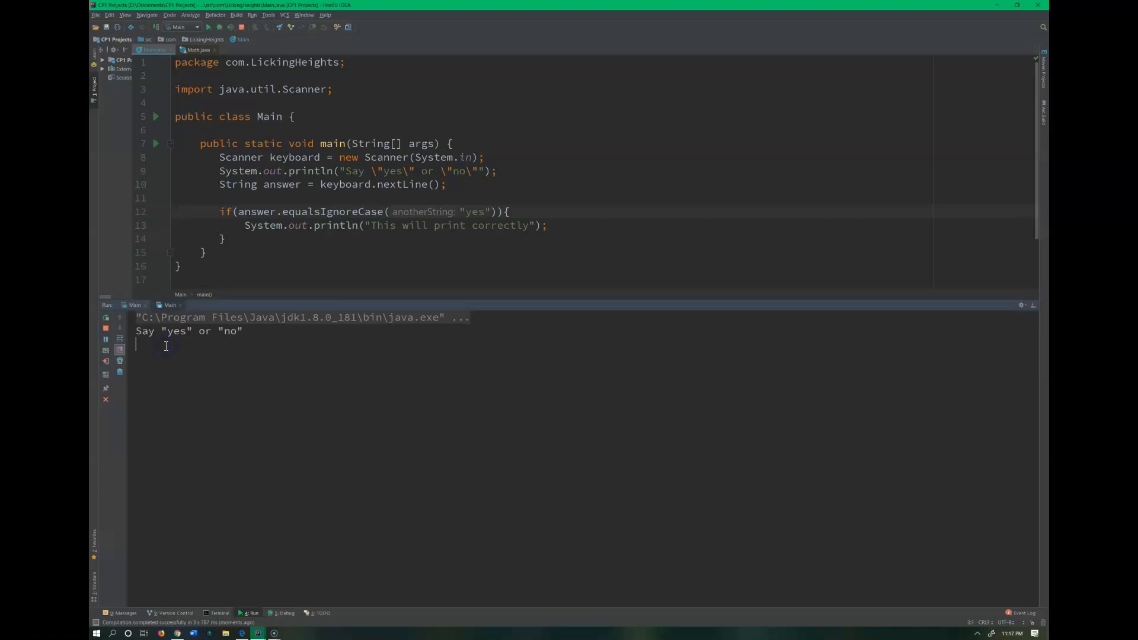
Step: Compare against "Yes", rerun with answer YES, and highlight both strings
{"action": "type", "text": "yes"}
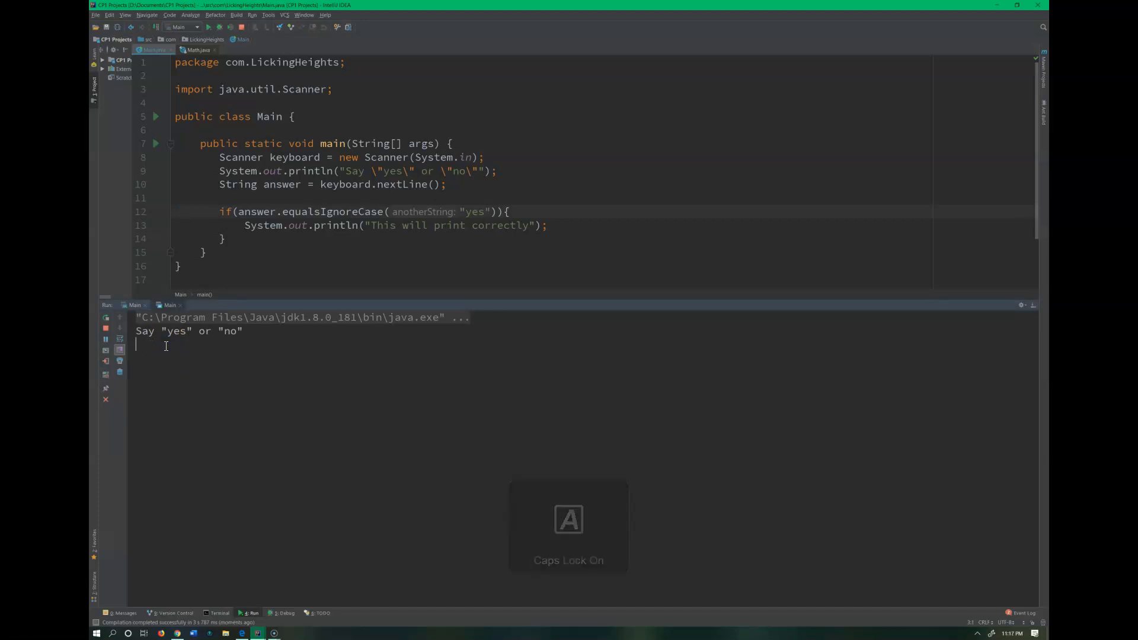
{"action": "type", "text": "YES"}
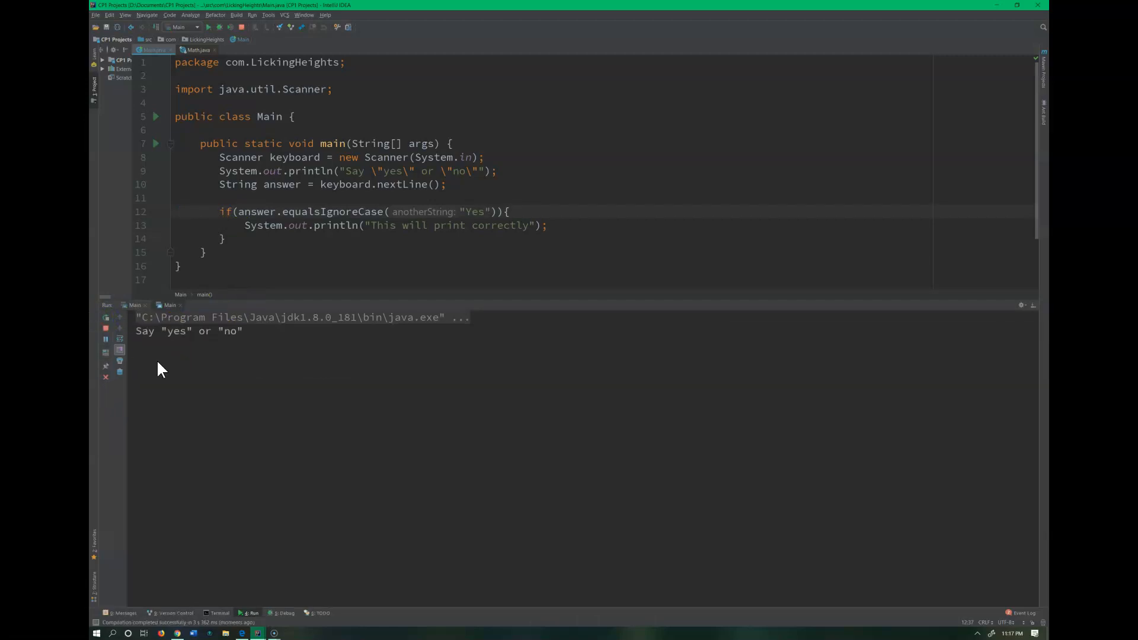
{"action": "left_click", "coordinate": [164, 342]}
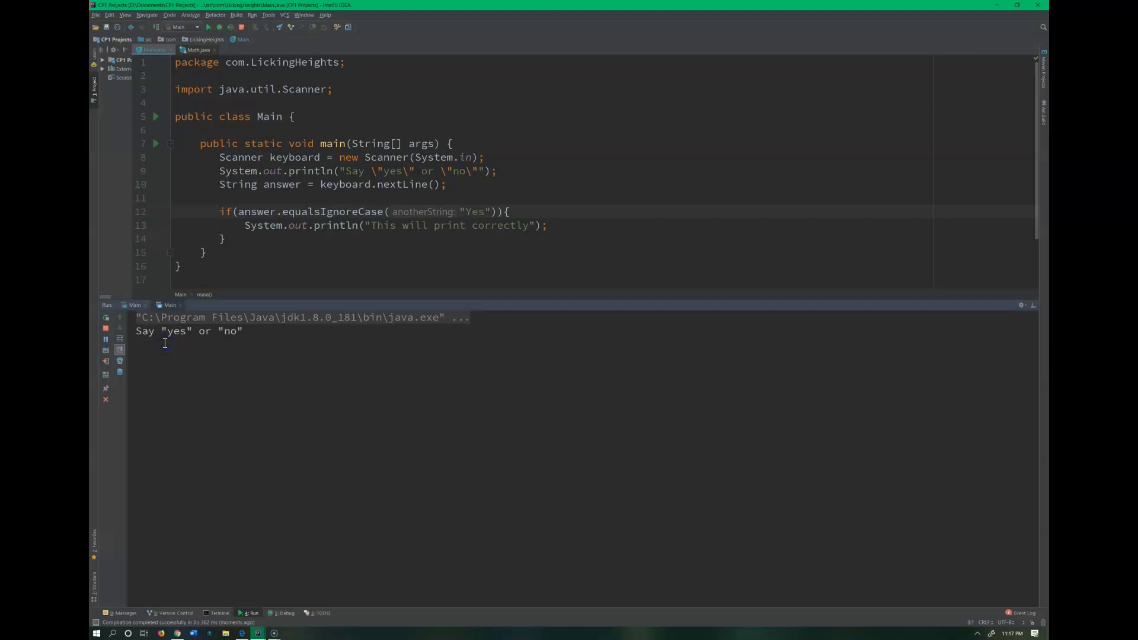
{"action": "type", "text": "YES"}
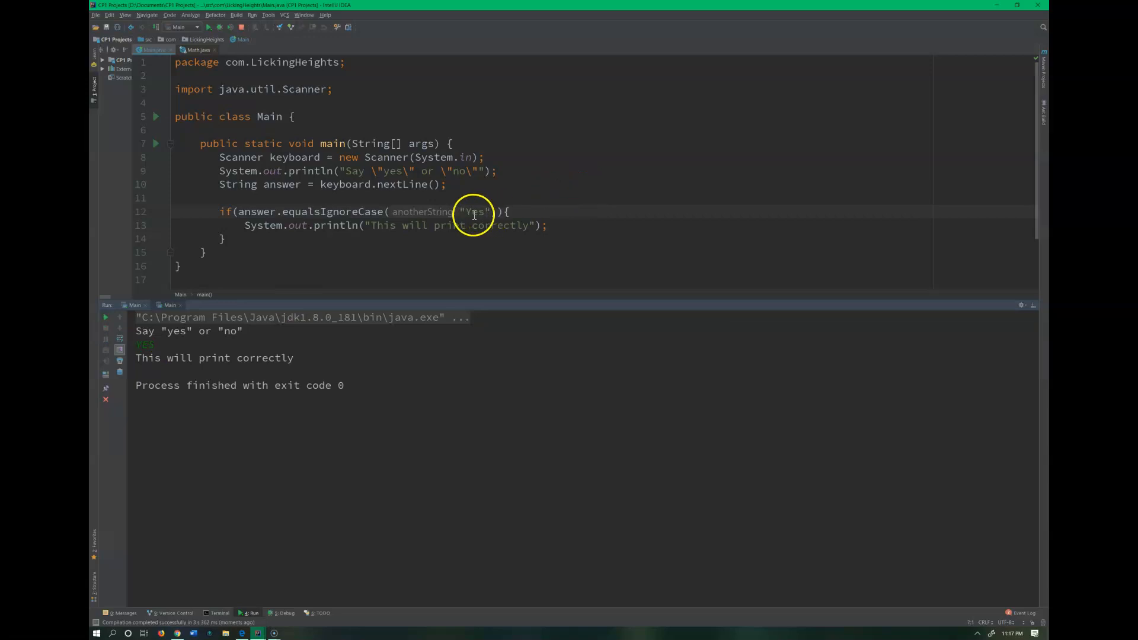
{"action": "double_click", "coordinate": [333, 211]}
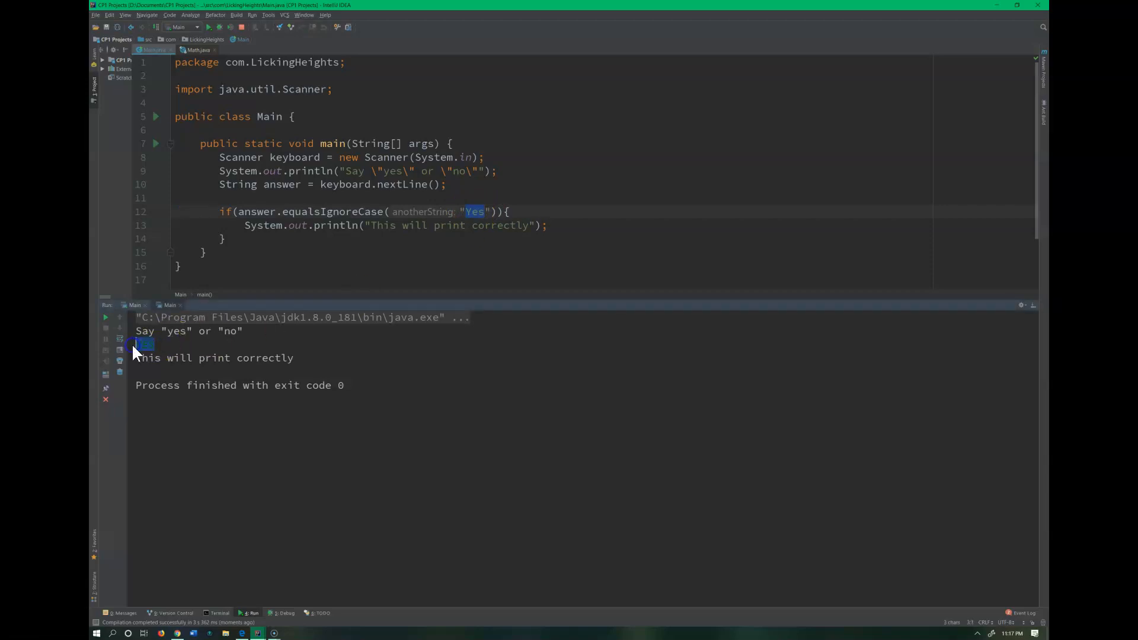
{"action": "double_click", "coordinate": [356, 184]}
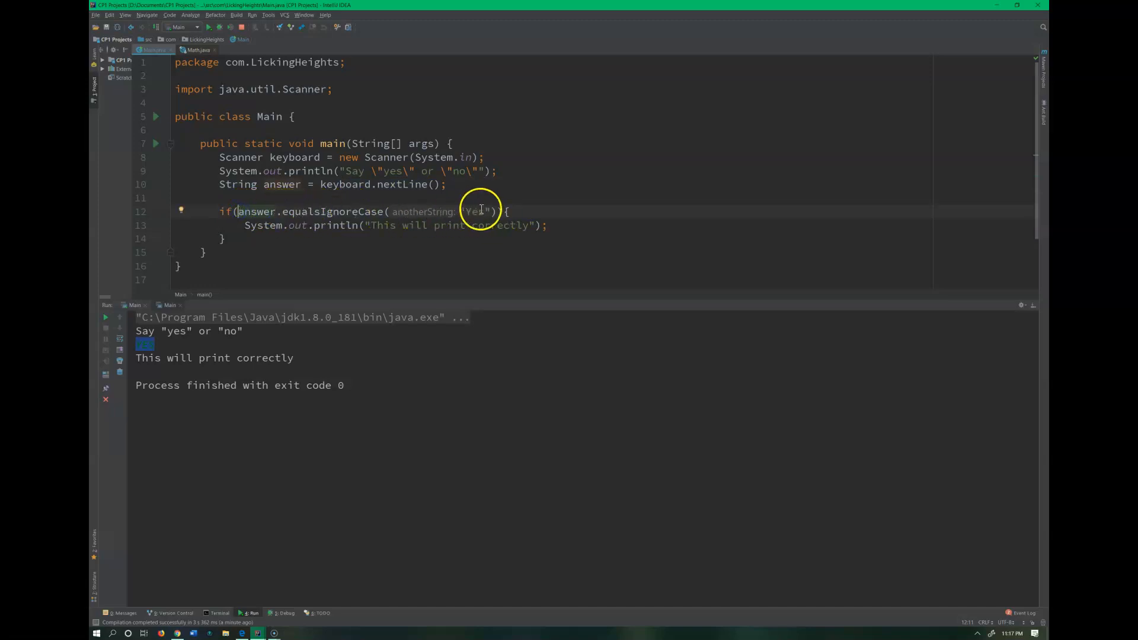
Step: Replace "Yes" with "NO" and prefix the condition with ! to negate it
{"action": "double_click", "coordinate": [475, 211]}
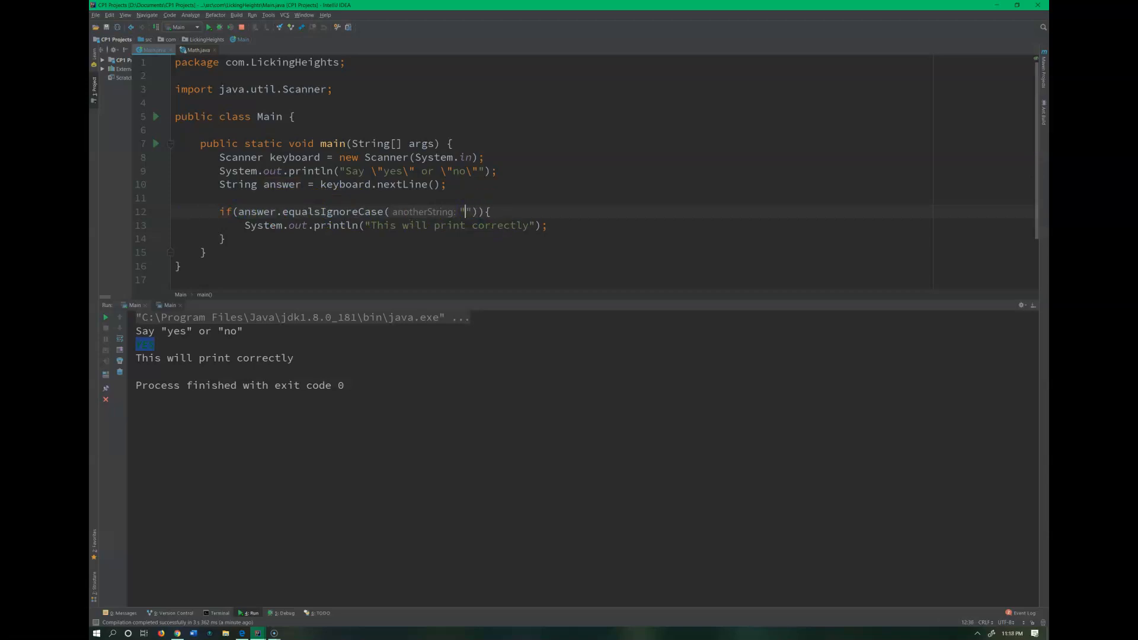
{"action": "type", "text": "NO"}
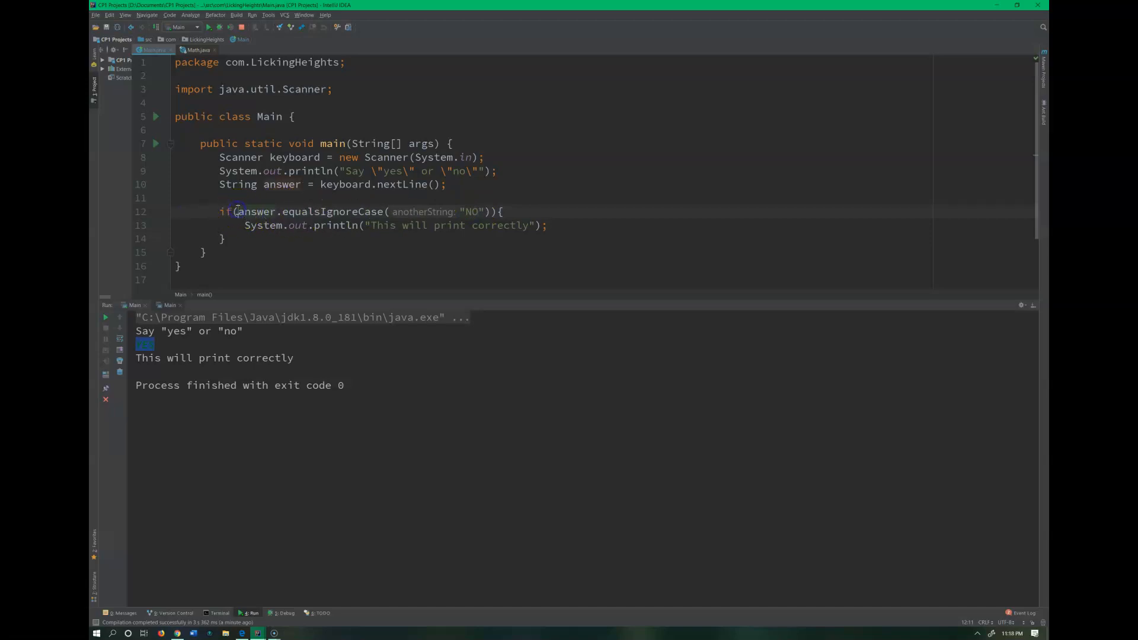
{"action": "type", "text": "!"}
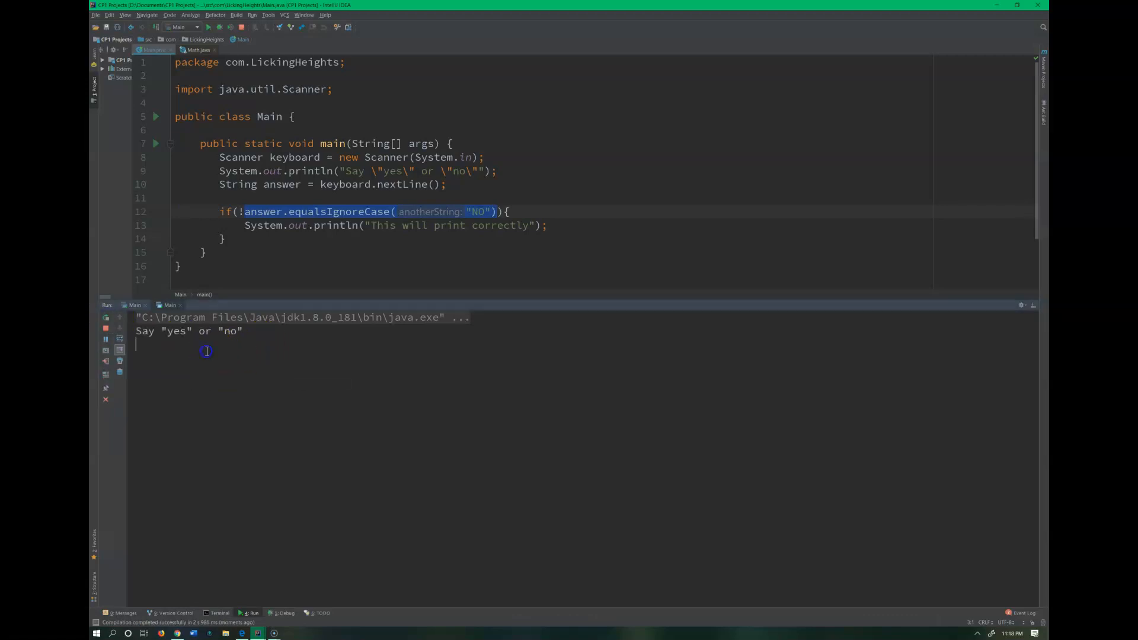
Step: Answer Bicycle, rerun, and answer 'none'; both runs print 'This will print correctly'
{"action": "type", "text": "Bicycle"}
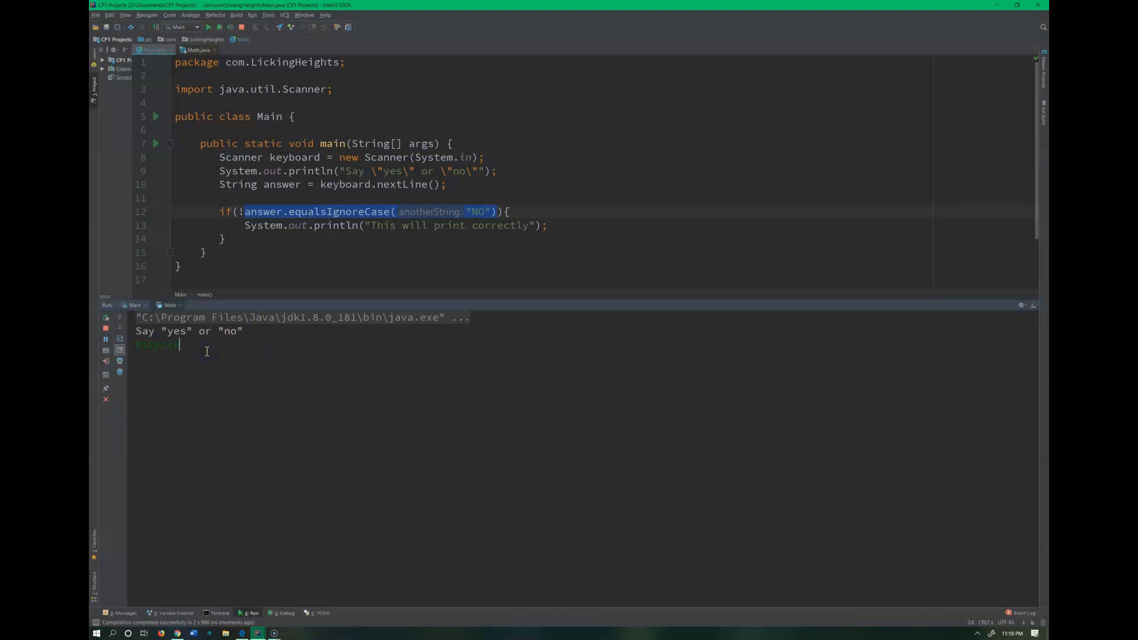
{"action": "key", "text": "enter"}
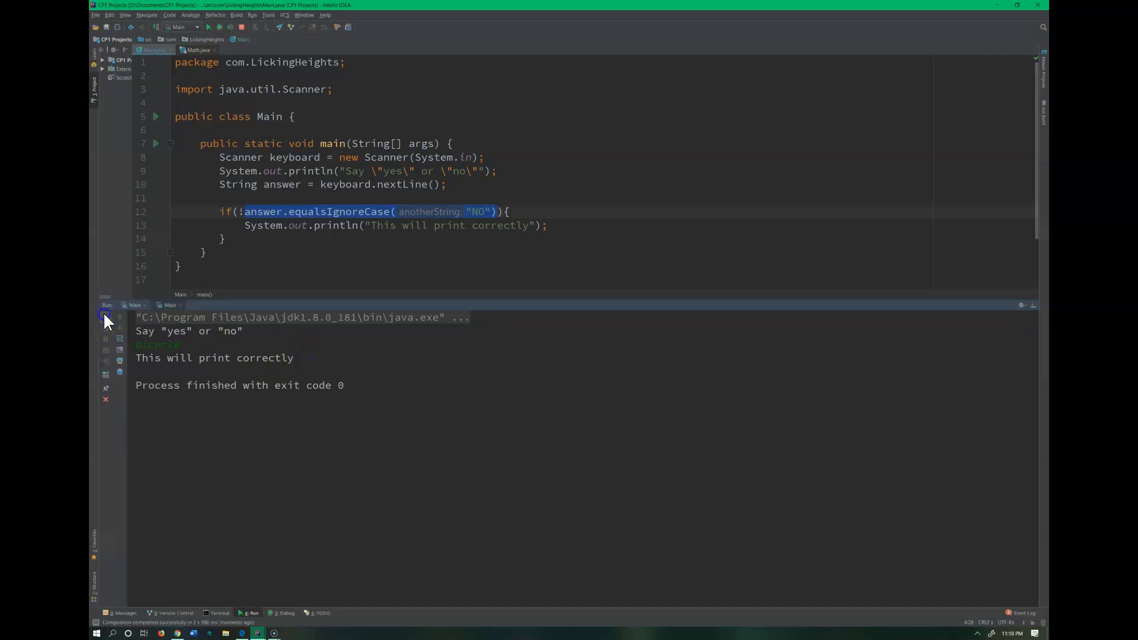
{"action": "left_click", "coordinate": [106, 316]}
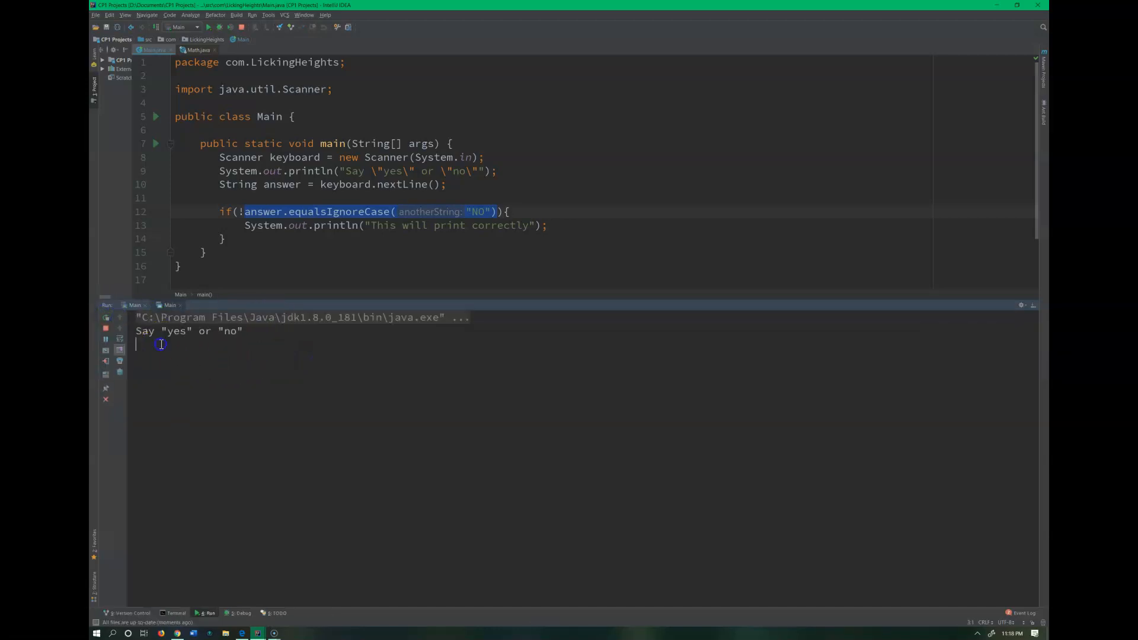
{"action": "type", "text": "no"}
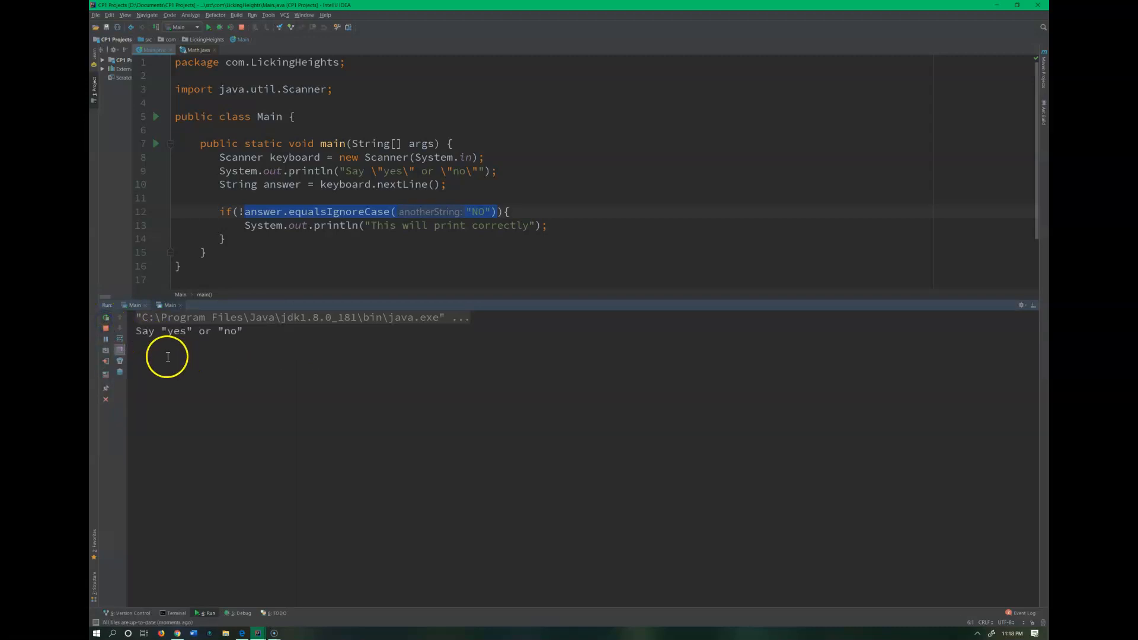
{"action": "type", "text": "none"}
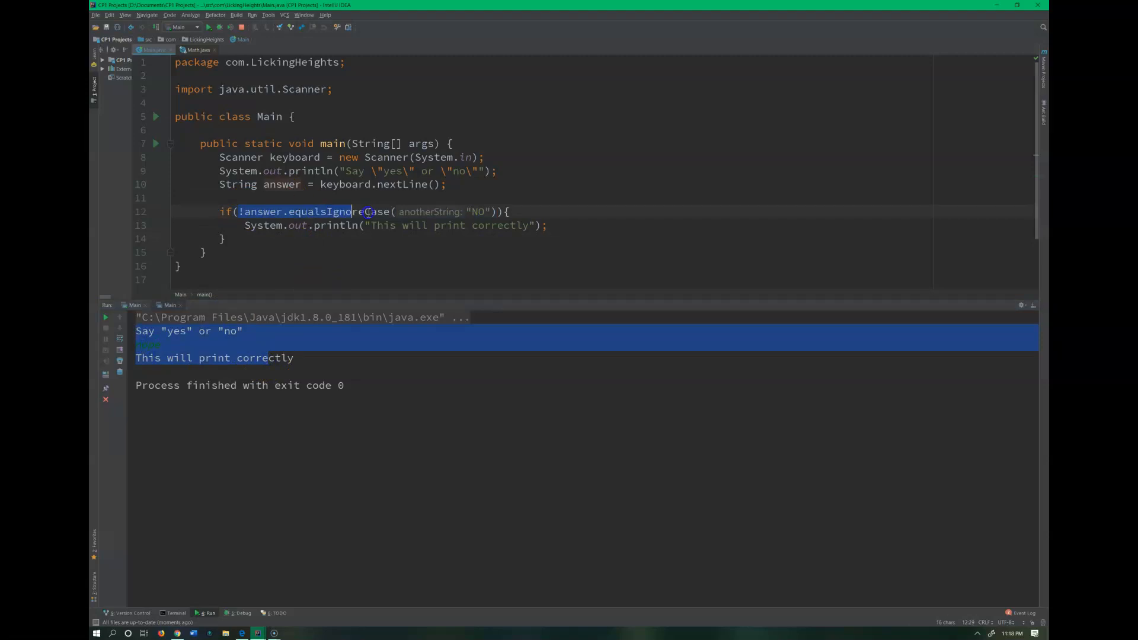
{"action": "left_click_drag", "start_coordinate": [353, 211], "coordinate": [494, 211]}
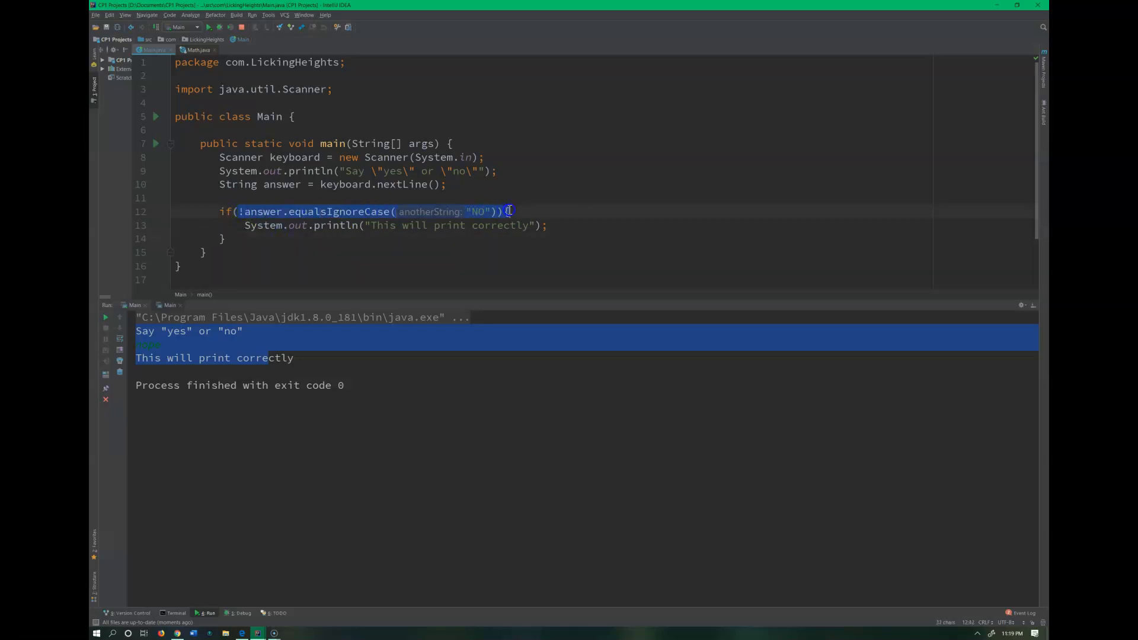
{"action": "left_click", "coordinate": [242, 211]}
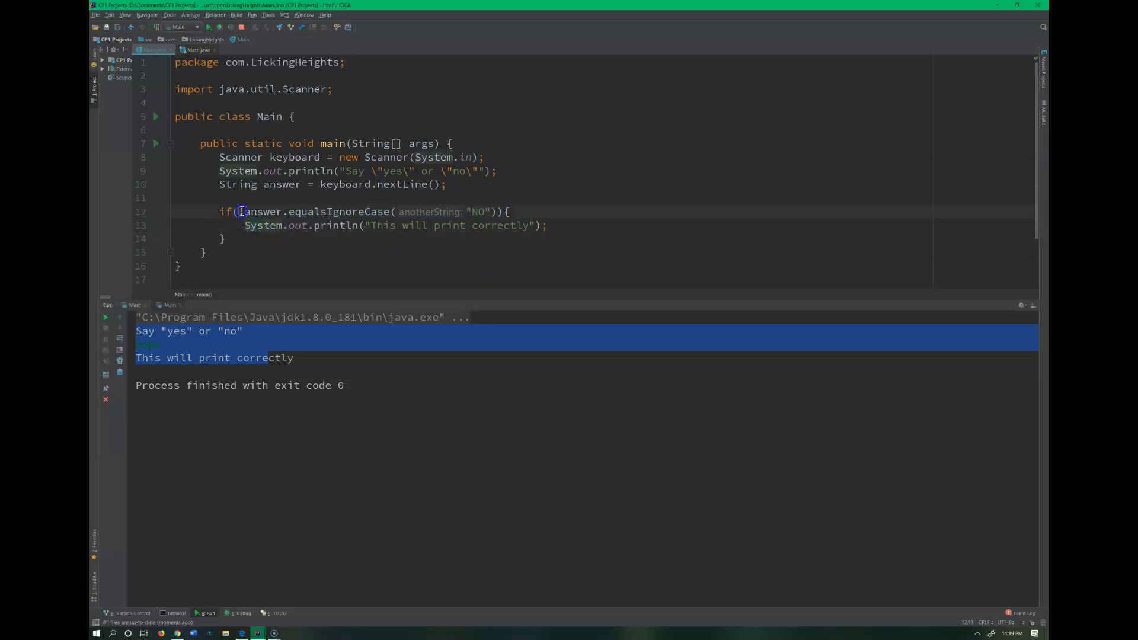
{"action": "type", "text": "!"}
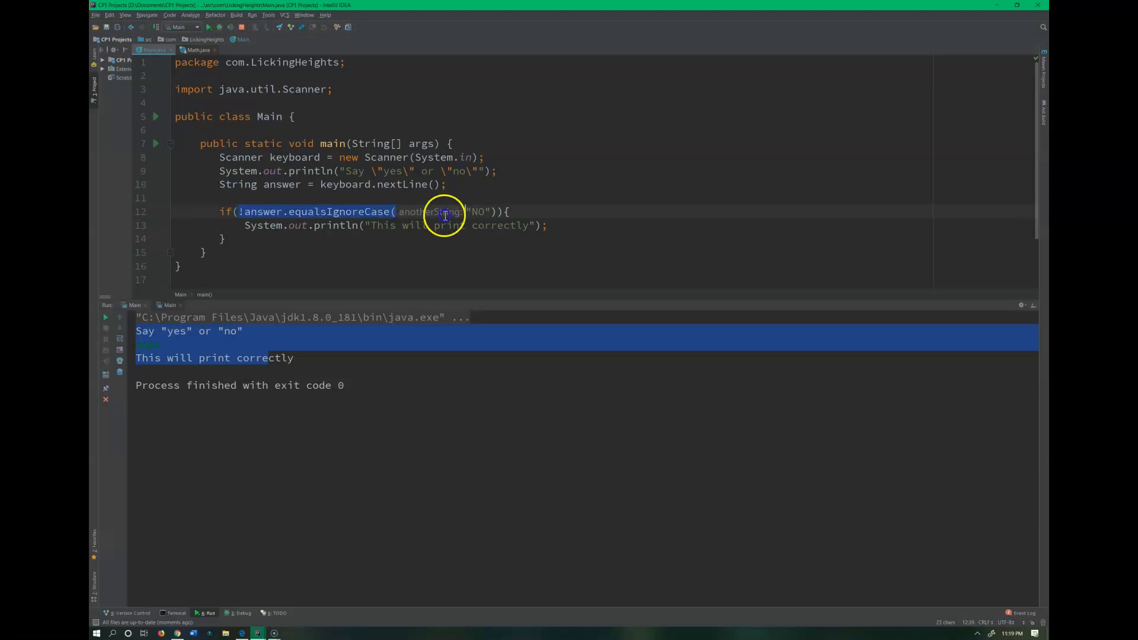